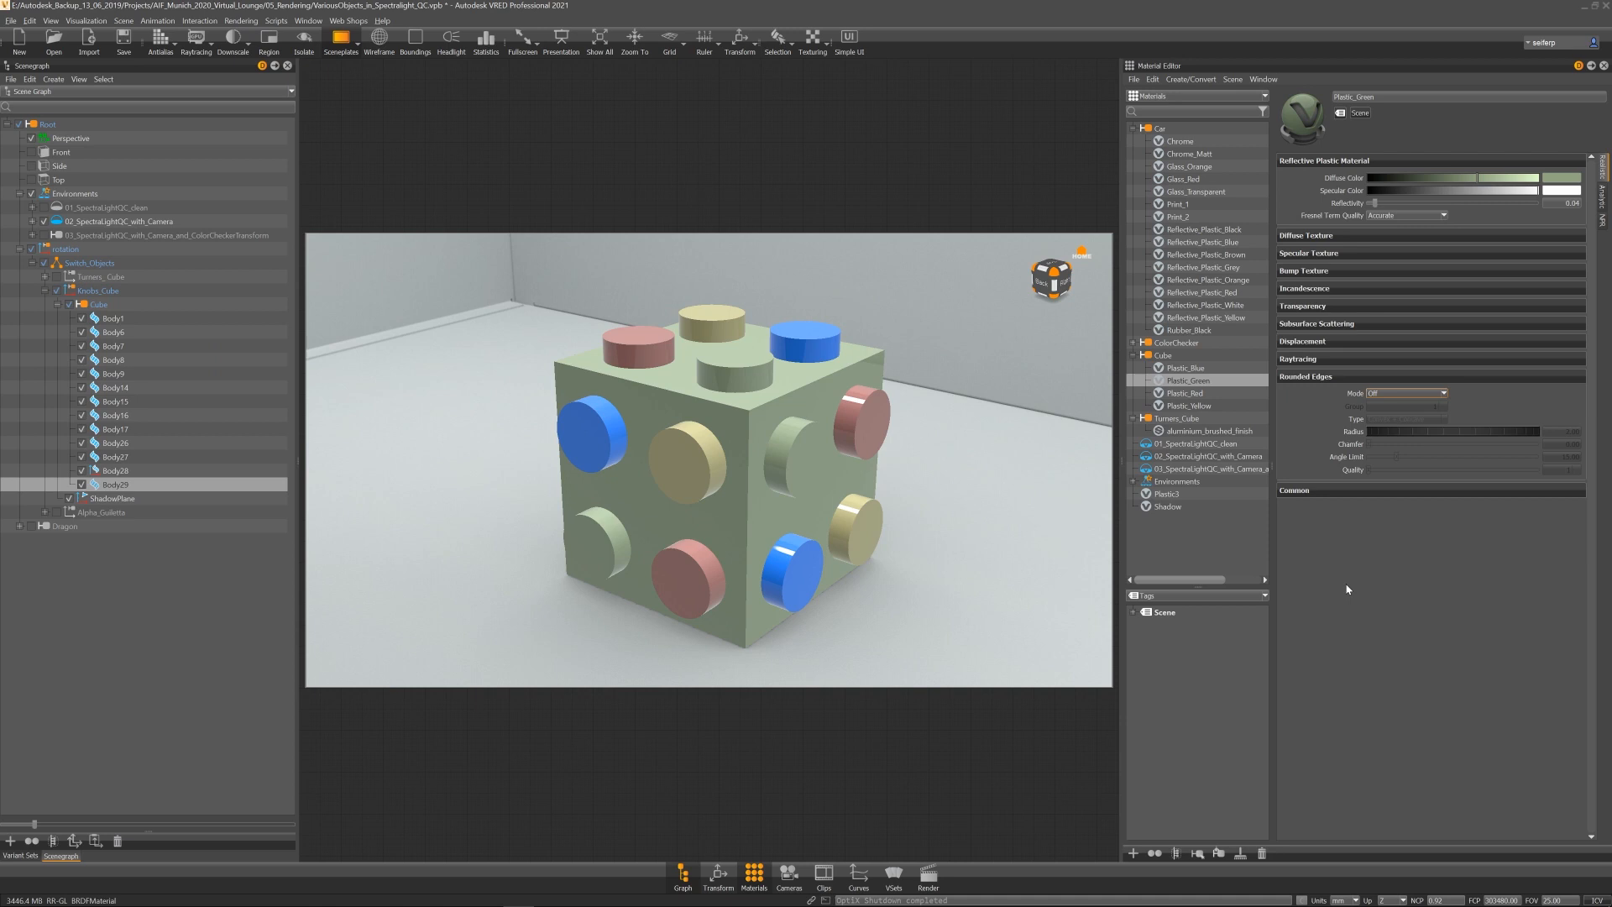
mouse_move(1340, 586)
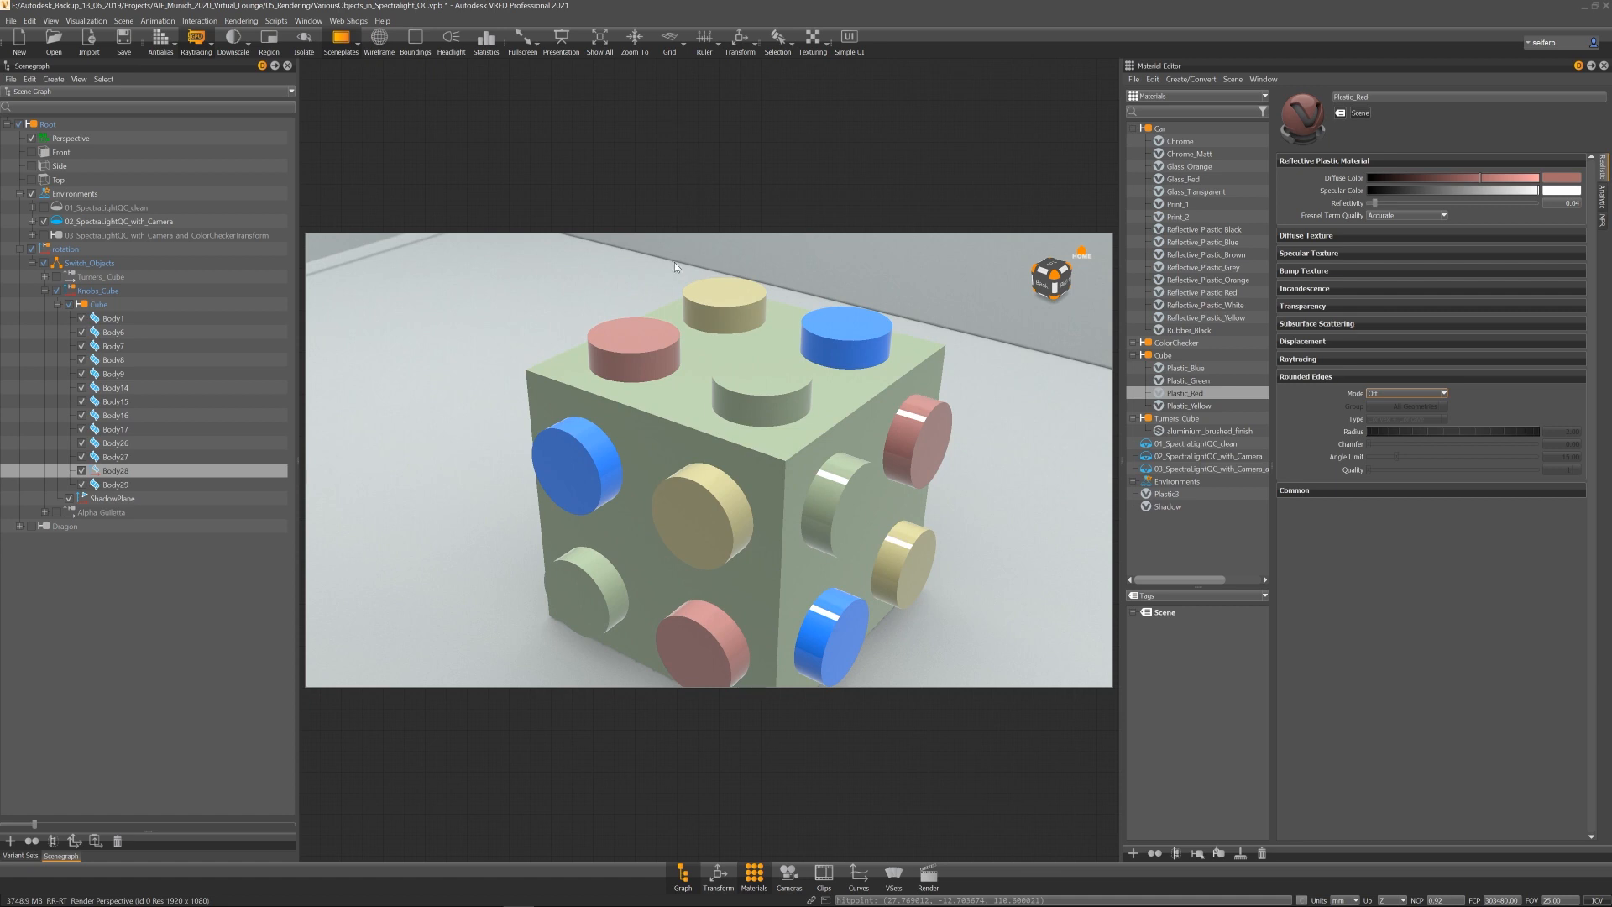
- Set Plastic_Red's Rounded Edges mode to Same Geometry so the studs round per geometry
click(1405, 393)
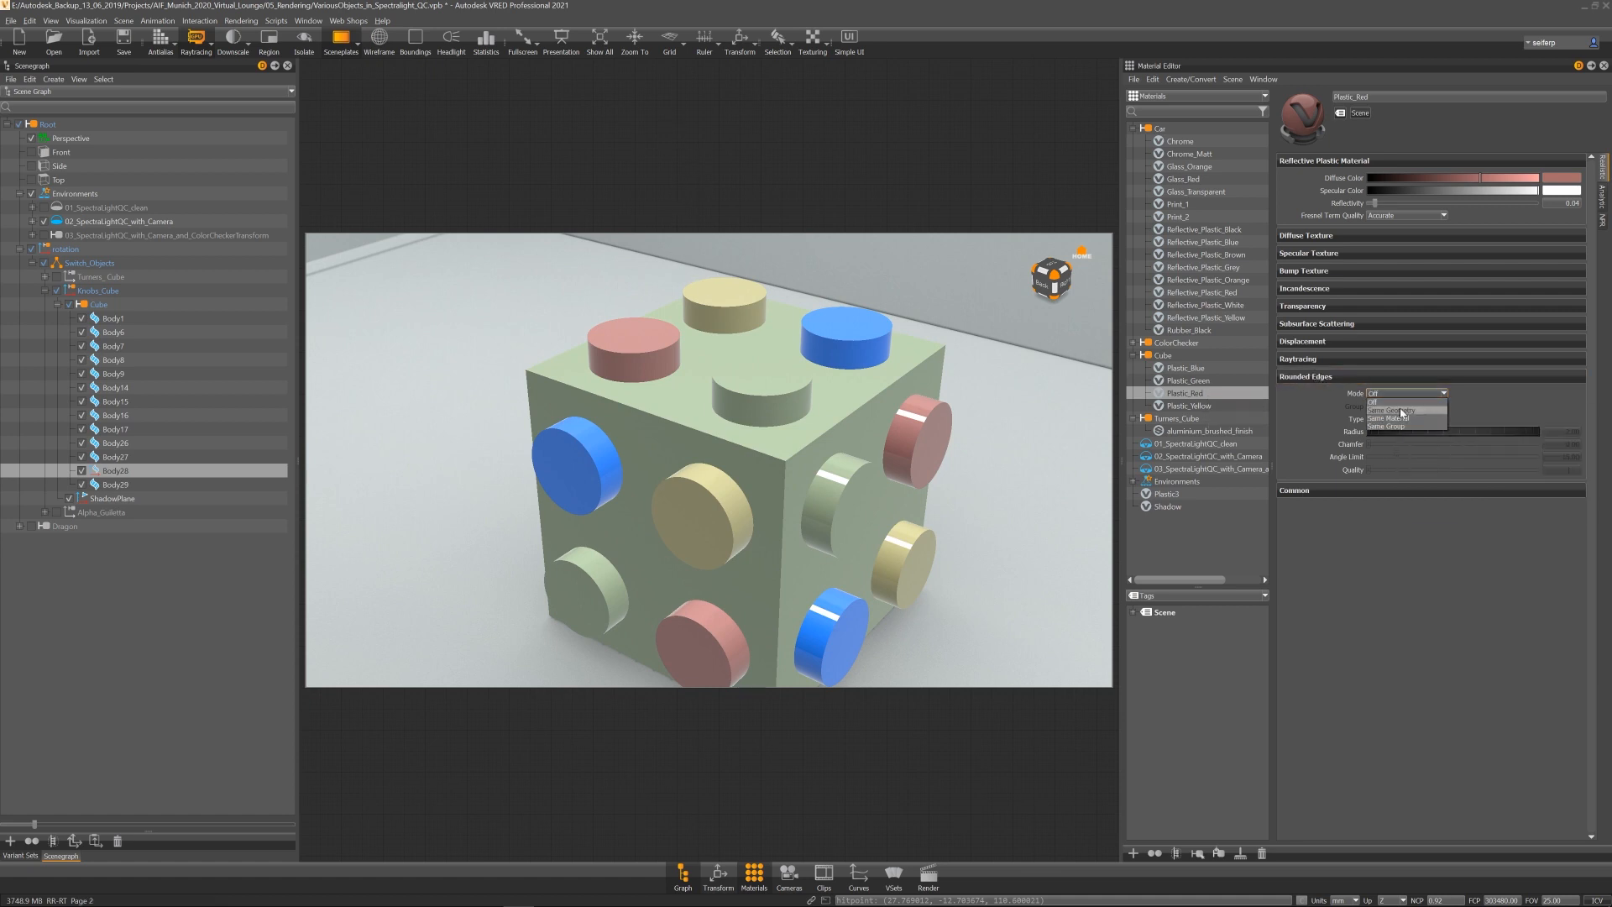
click(1390, 410)
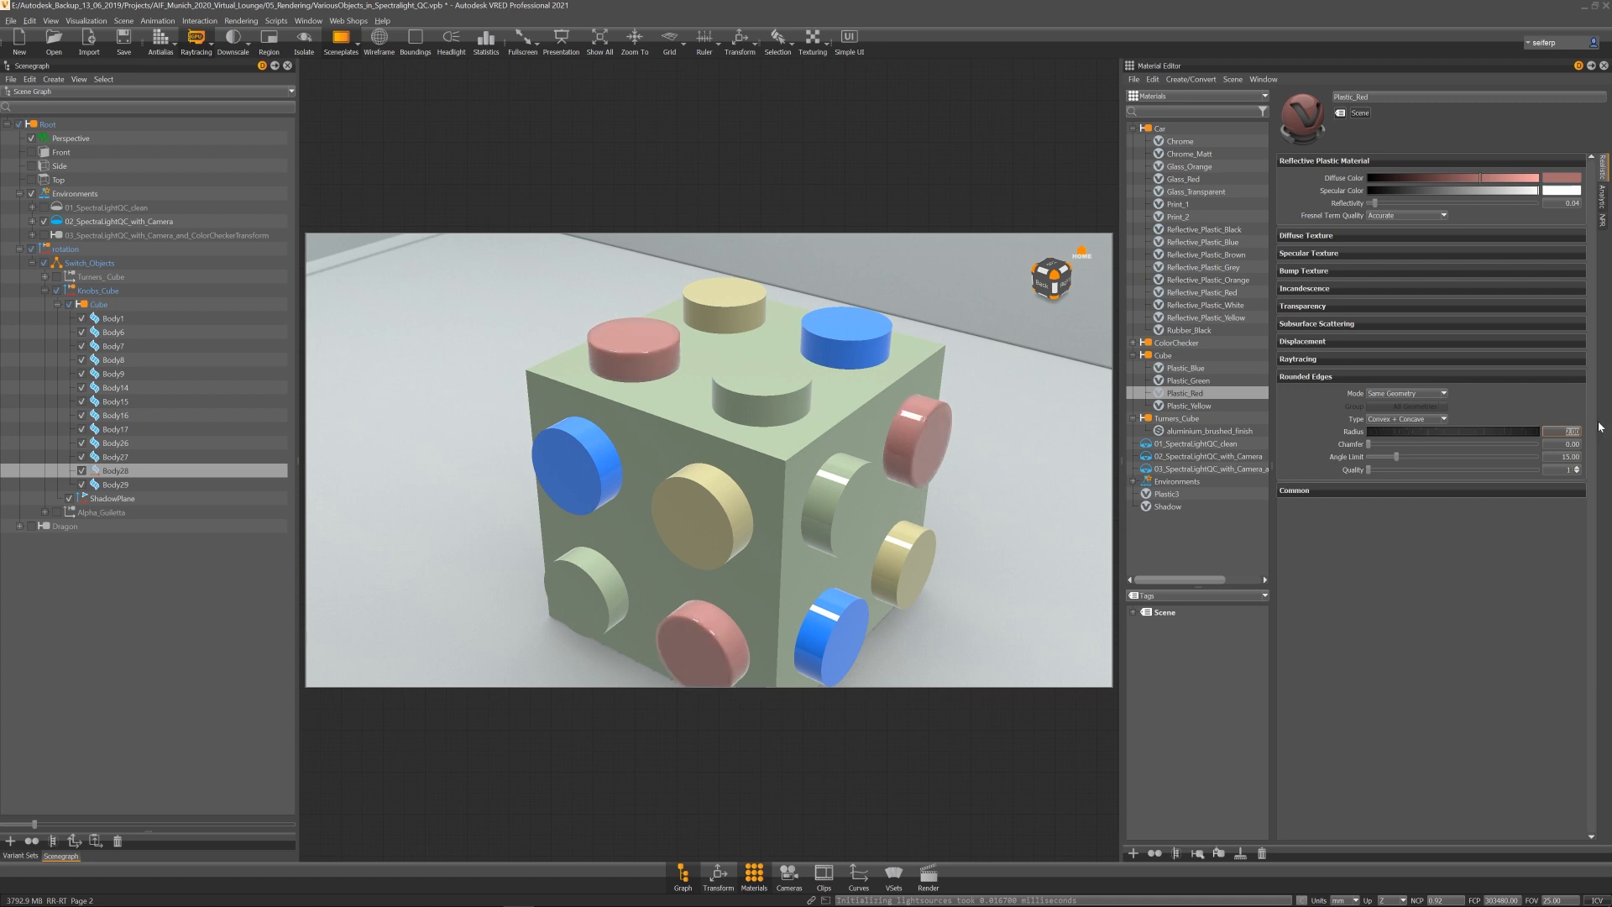
mouse_move(855, 418)
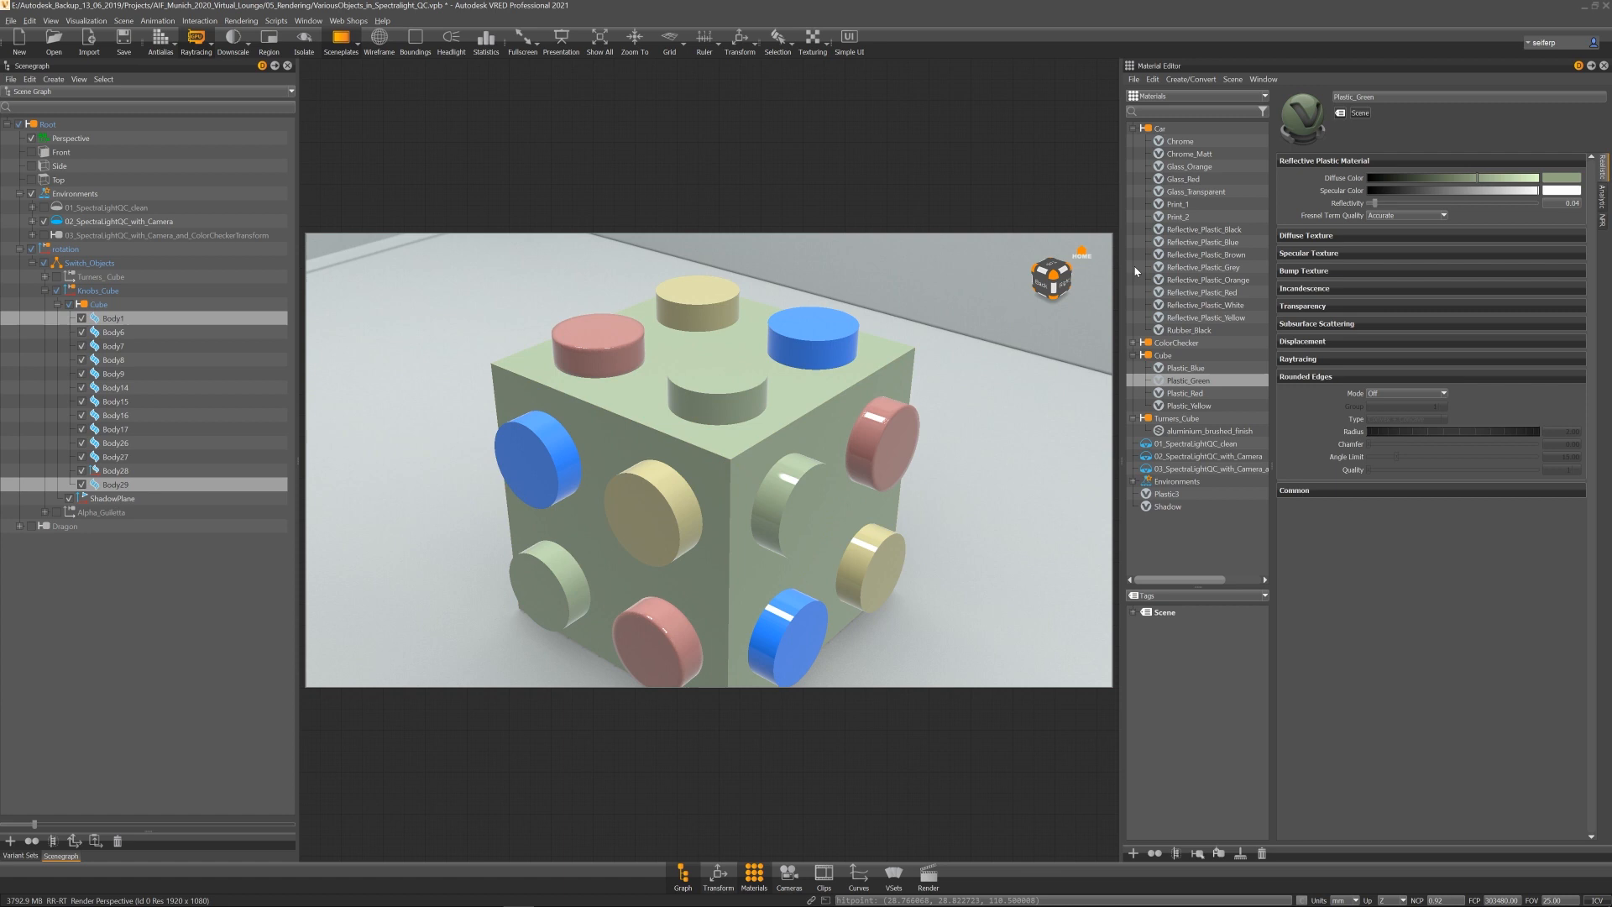
- Set Plastic_Green to Same Material rounding and try the Convex, Concave and combined Type options
click(1431, 393)
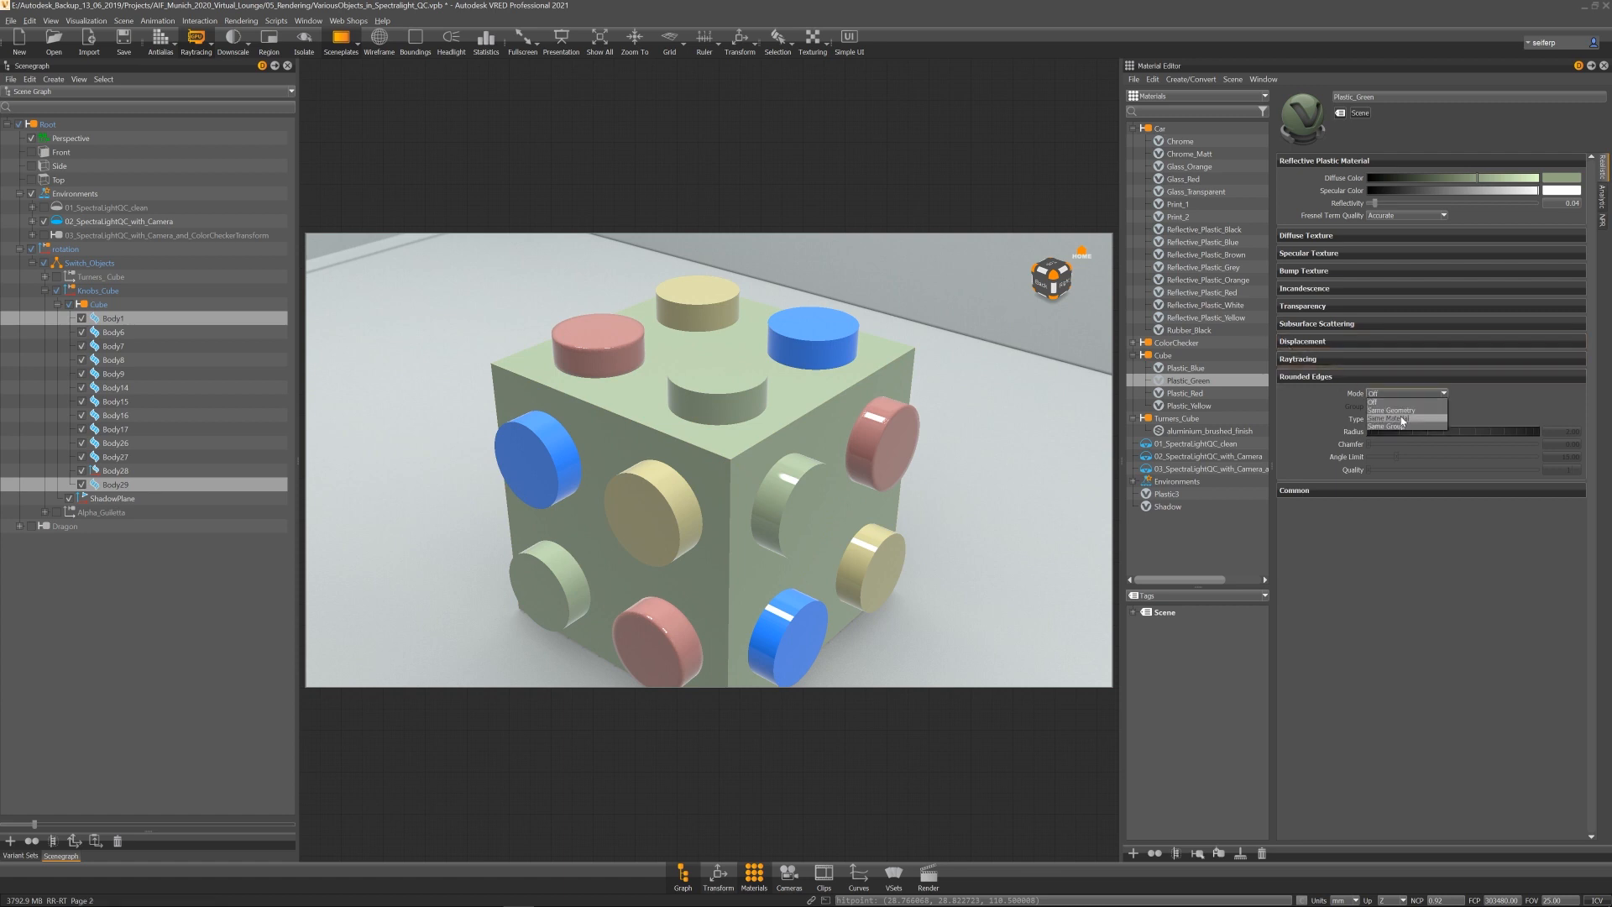
click(1389, 416)
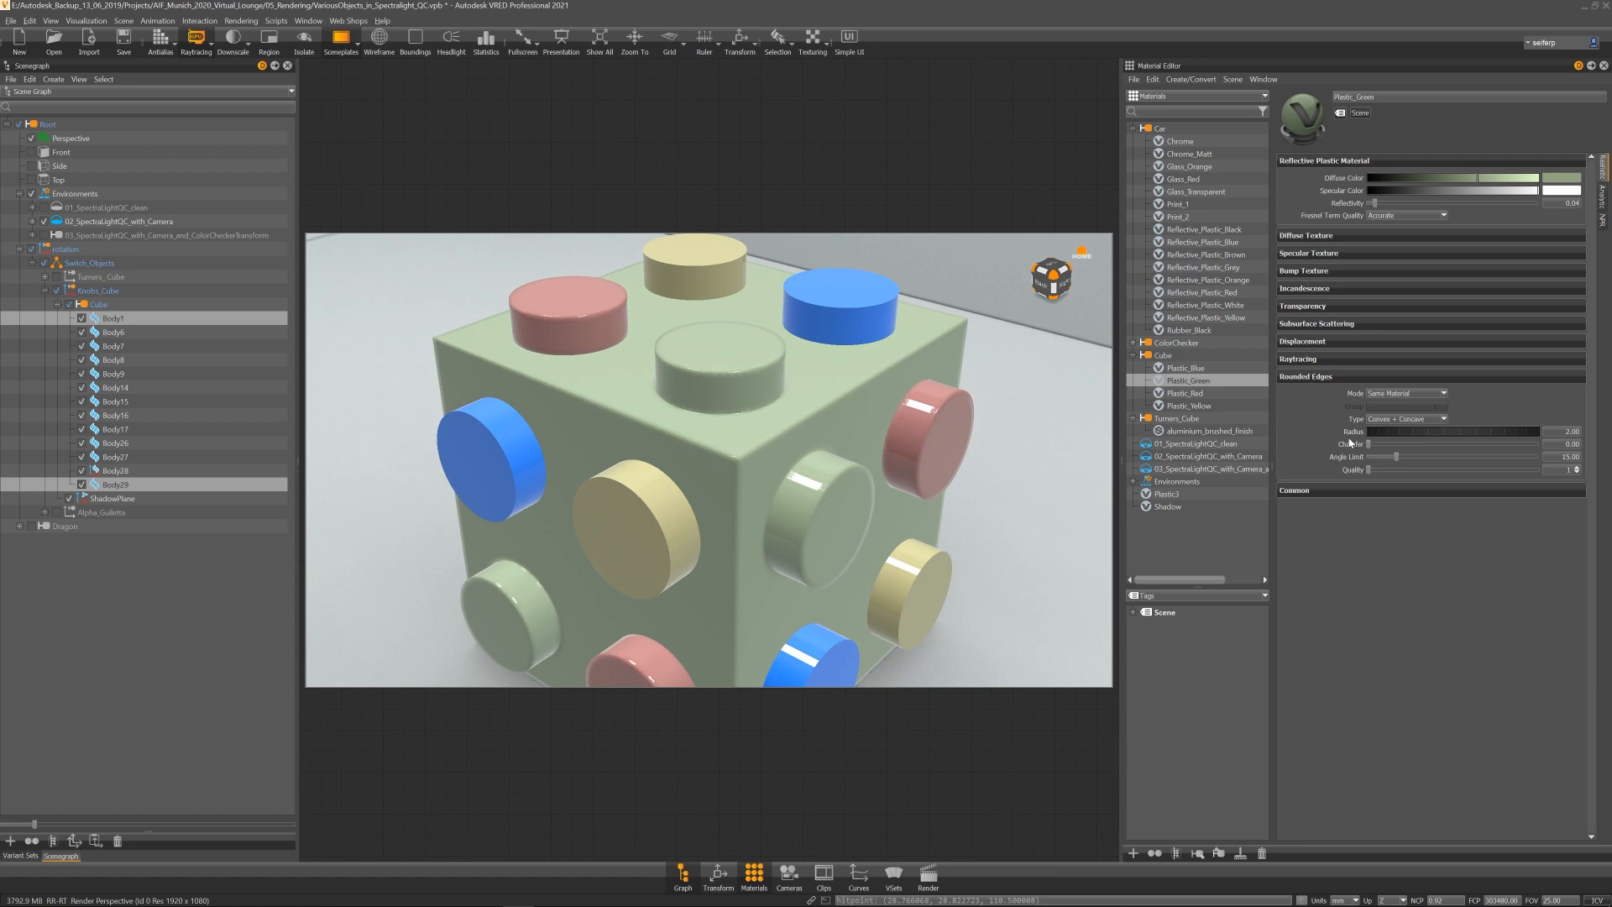
click(1407, 418)
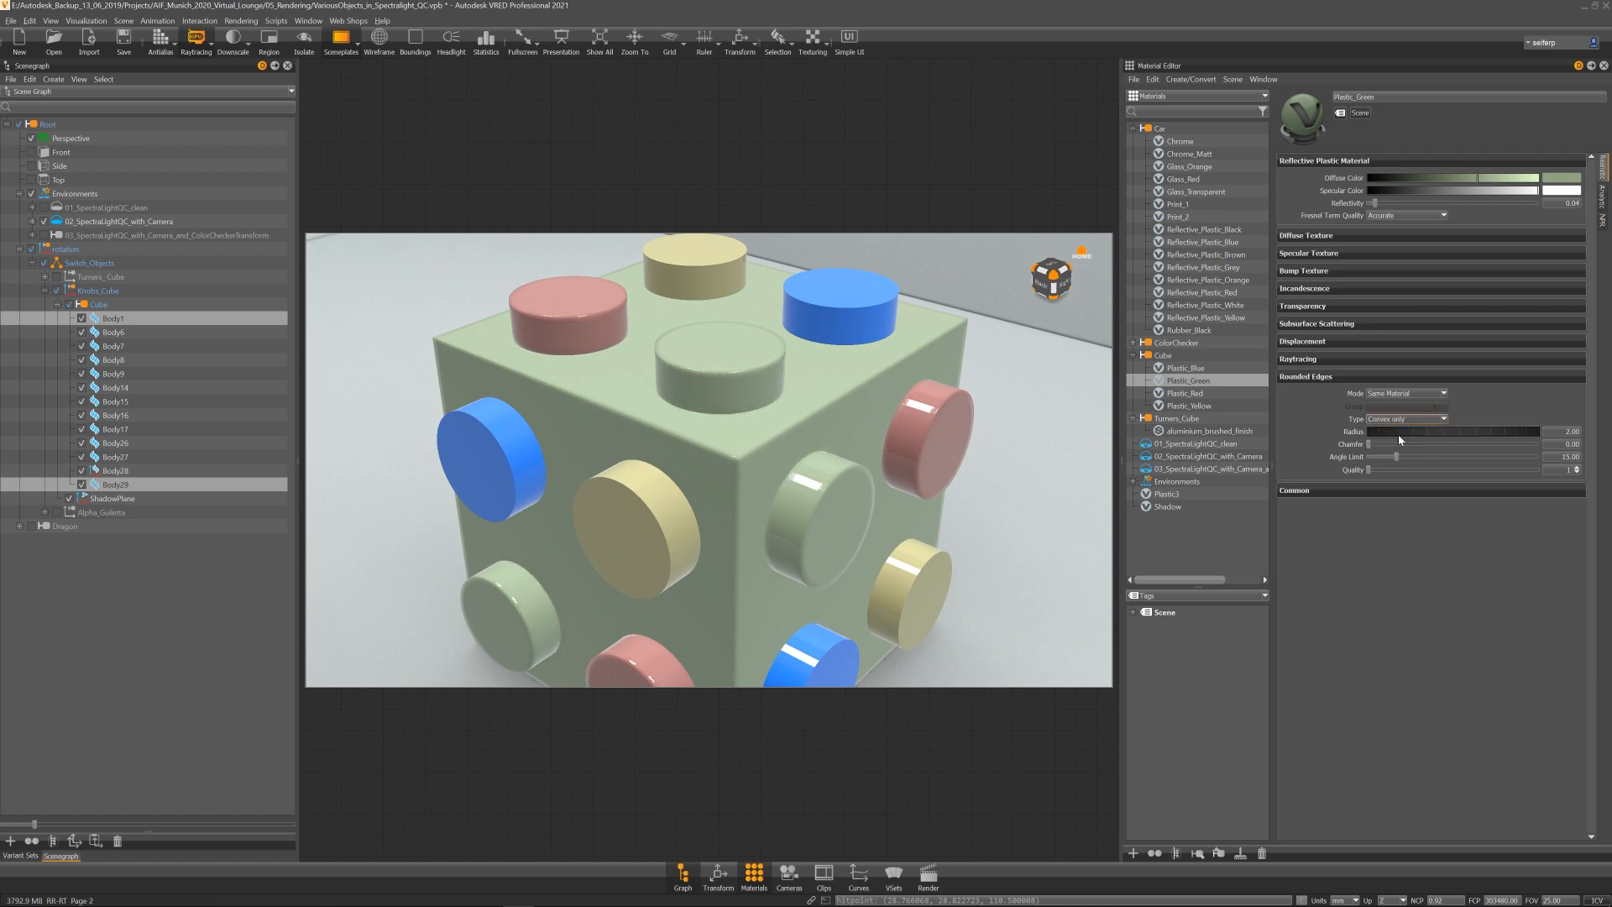
click(1405, 420)
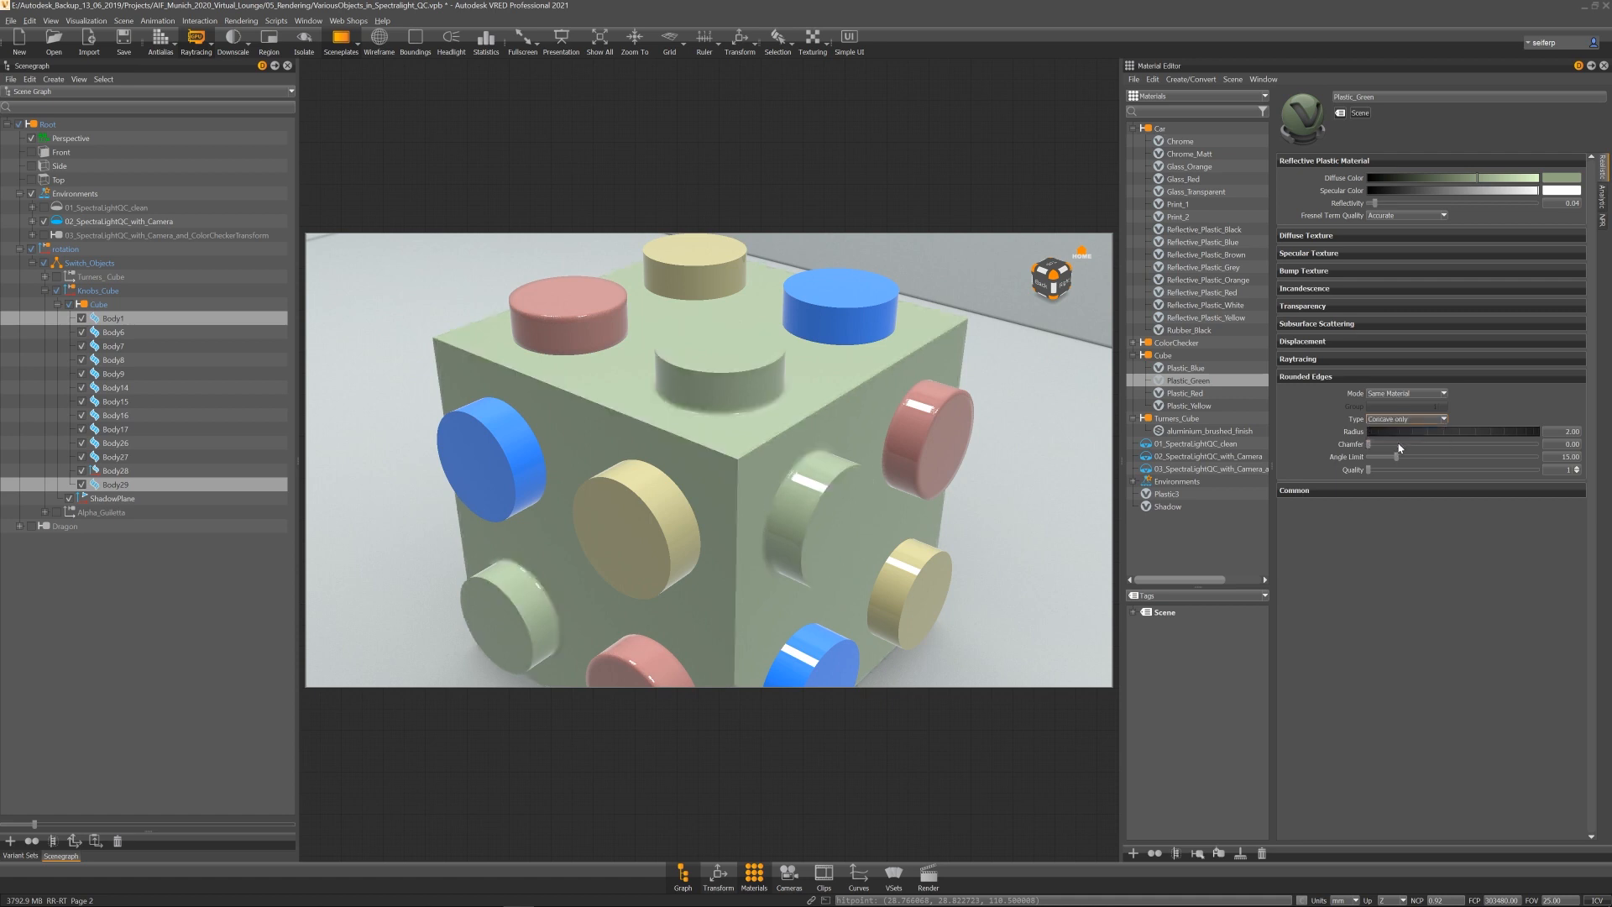
click(1407, 420)
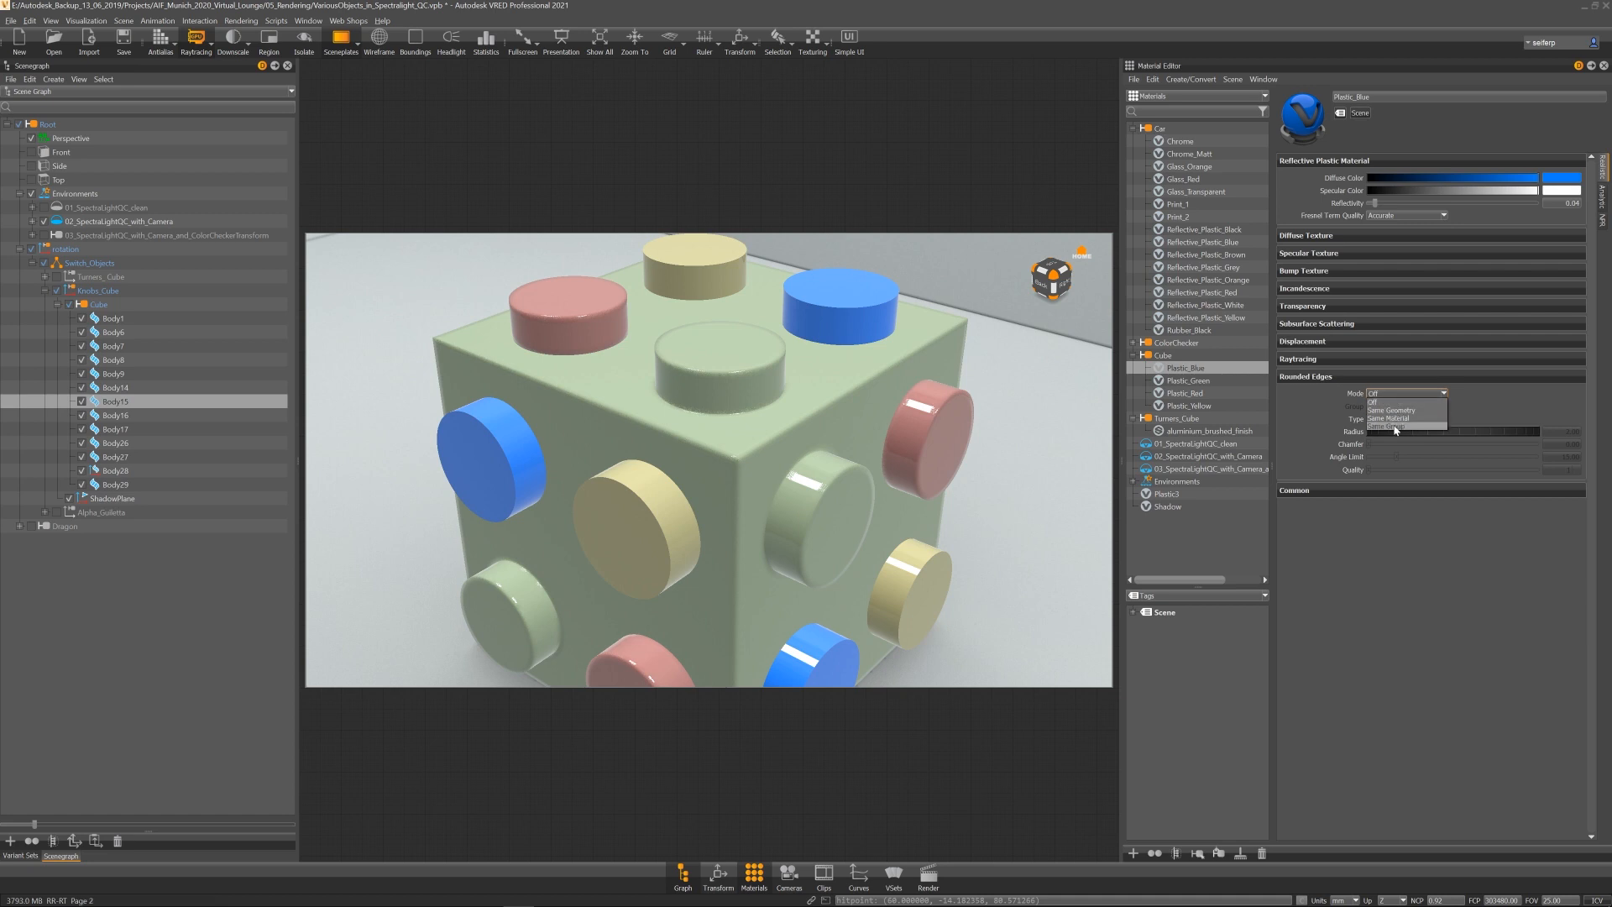
- Switch the plastic's rounding mode to Same Group, then show the Turners_Cube scene
click(1390, 426)
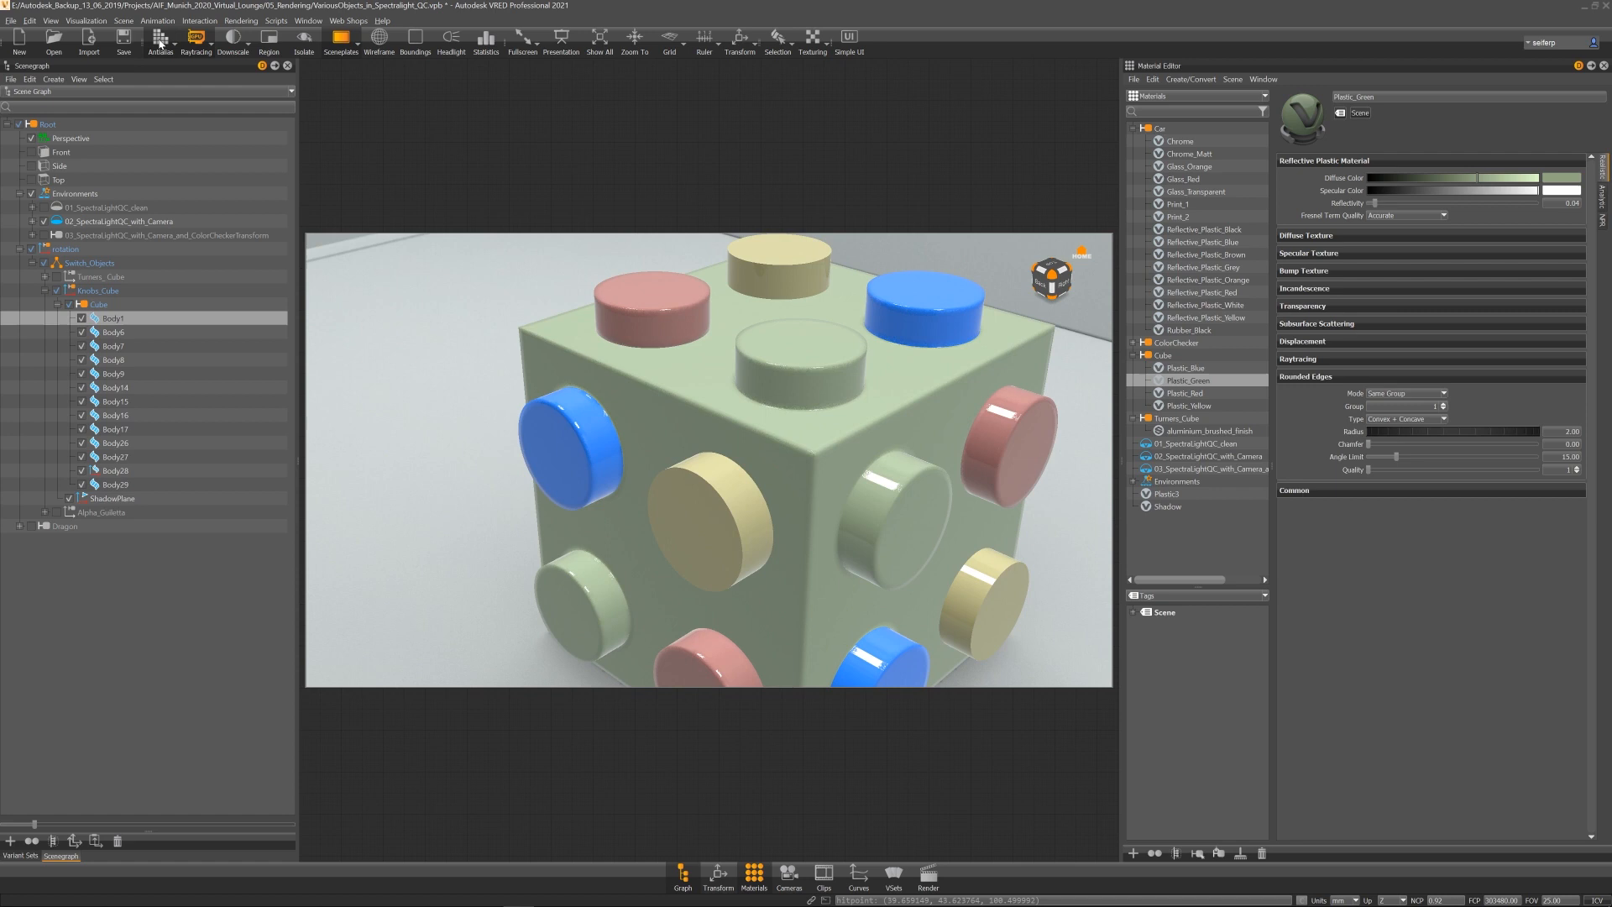
click(191, 40)
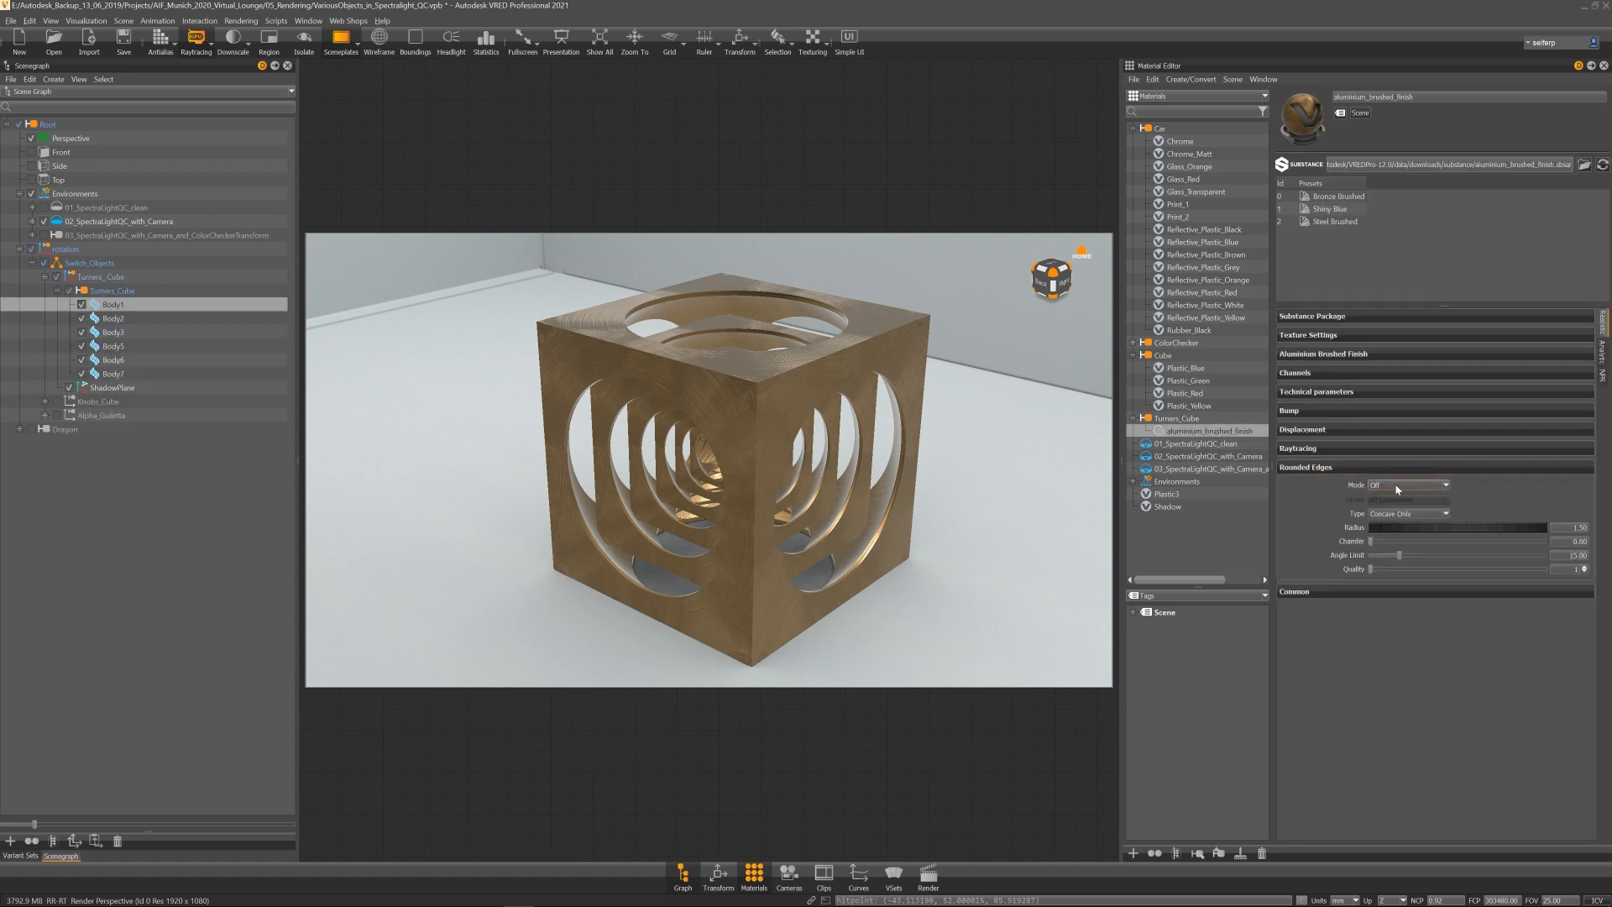
- Round aluminium_brushed_finish edges per Same Material with Type Convex + Concave
click(1407, 484)
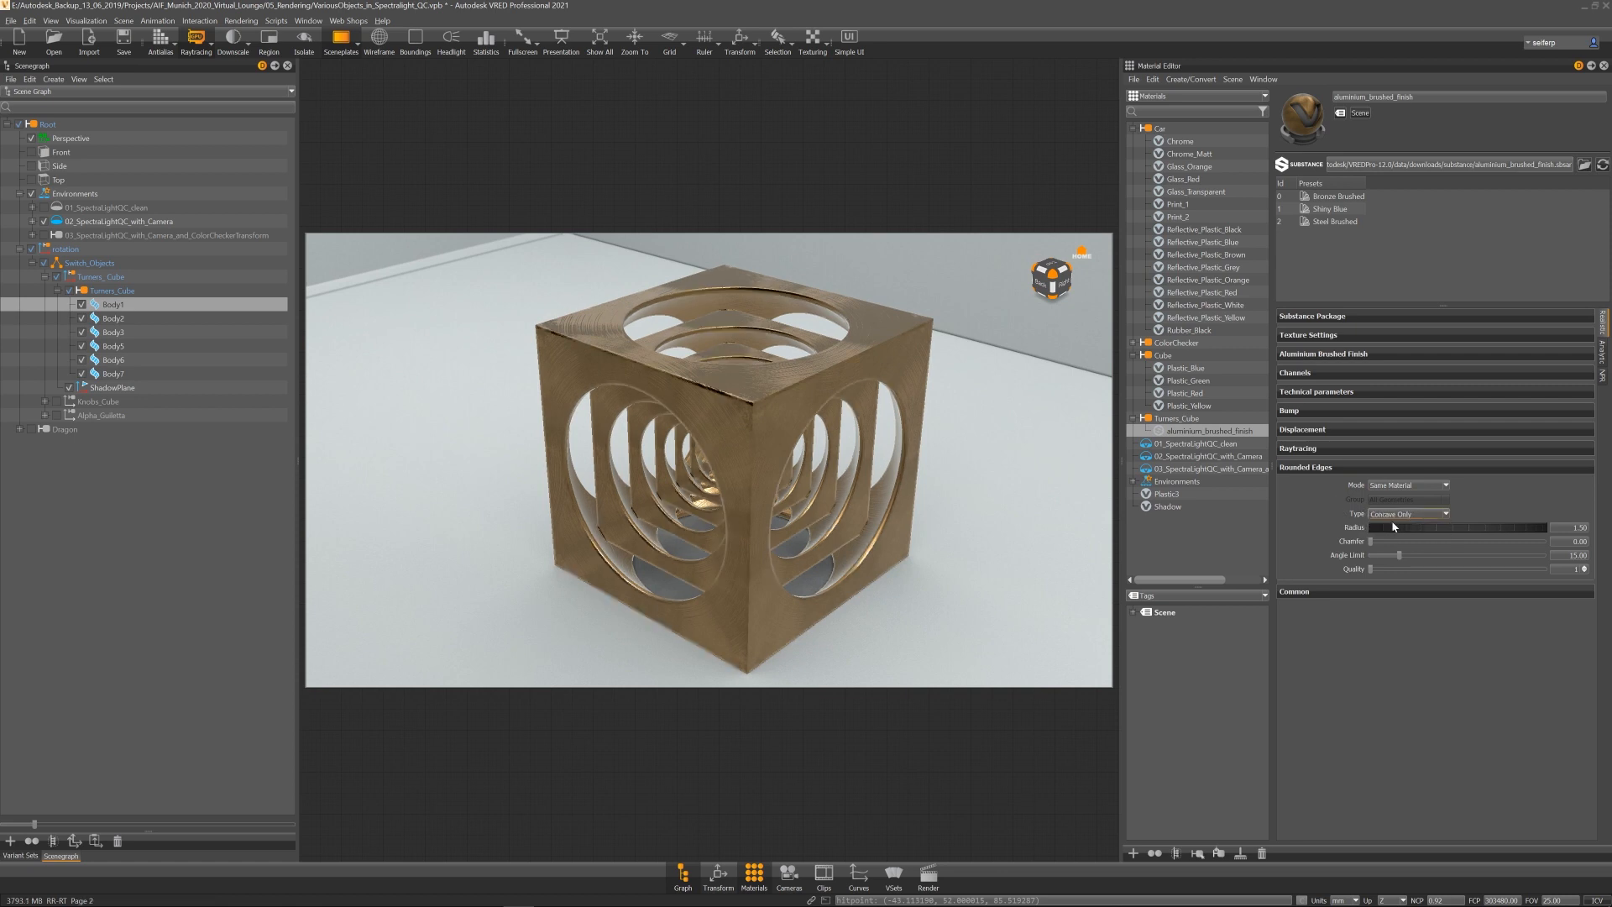
click(1407, 514)
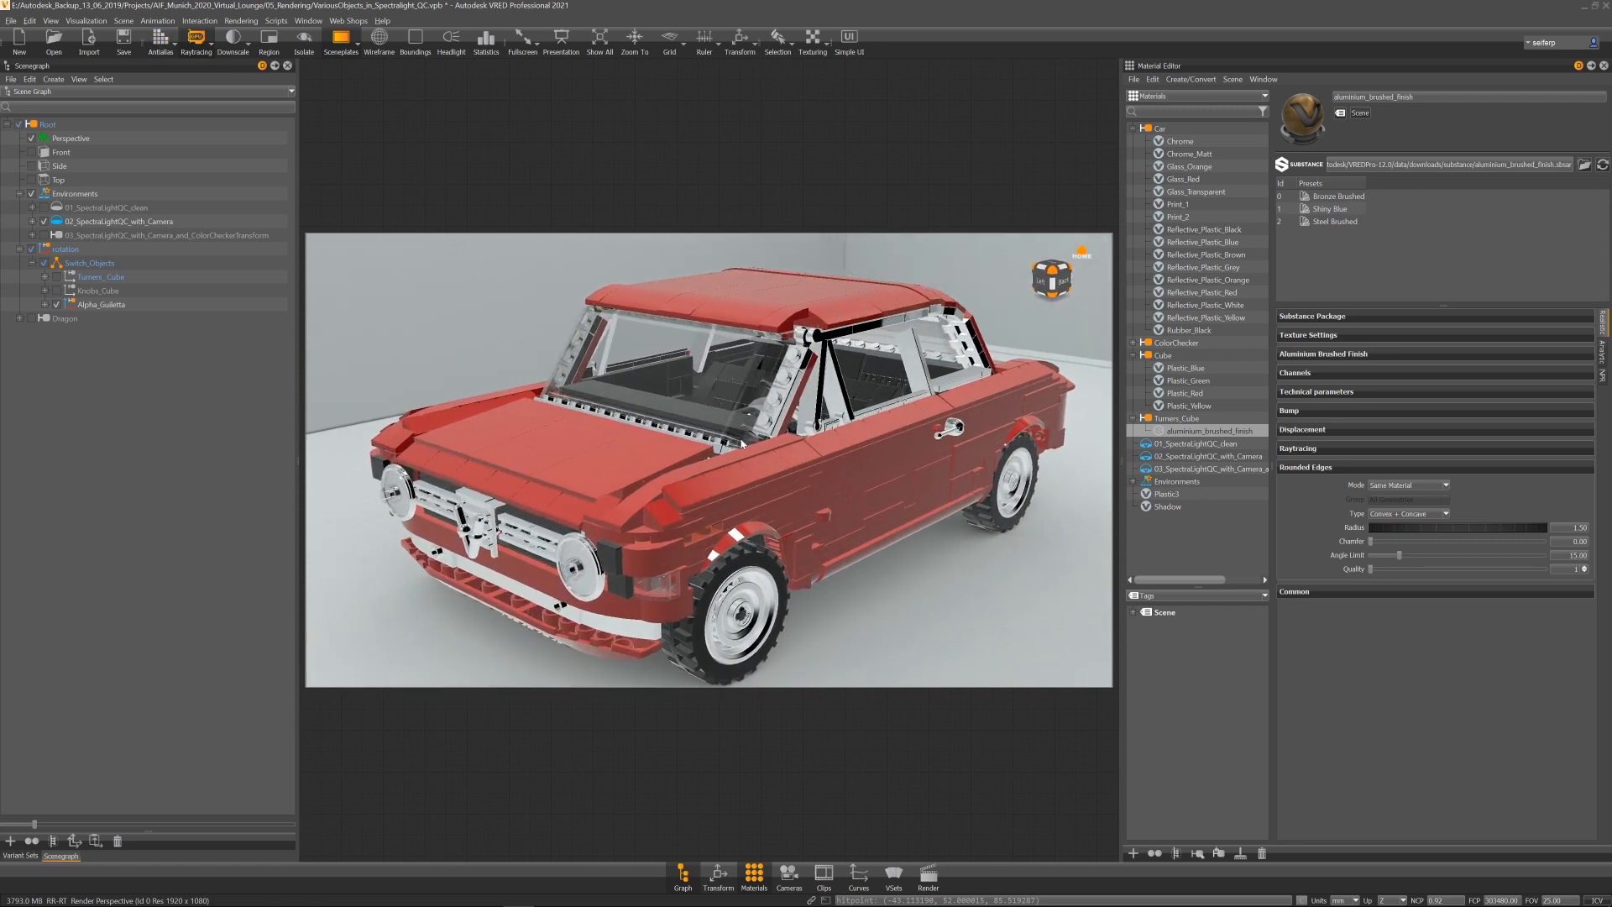
- Pick the car's fender to select Reflective_Plastic_Red, try group-based rounding, then show the dragon scene
drag(741, 442, 804, 510)
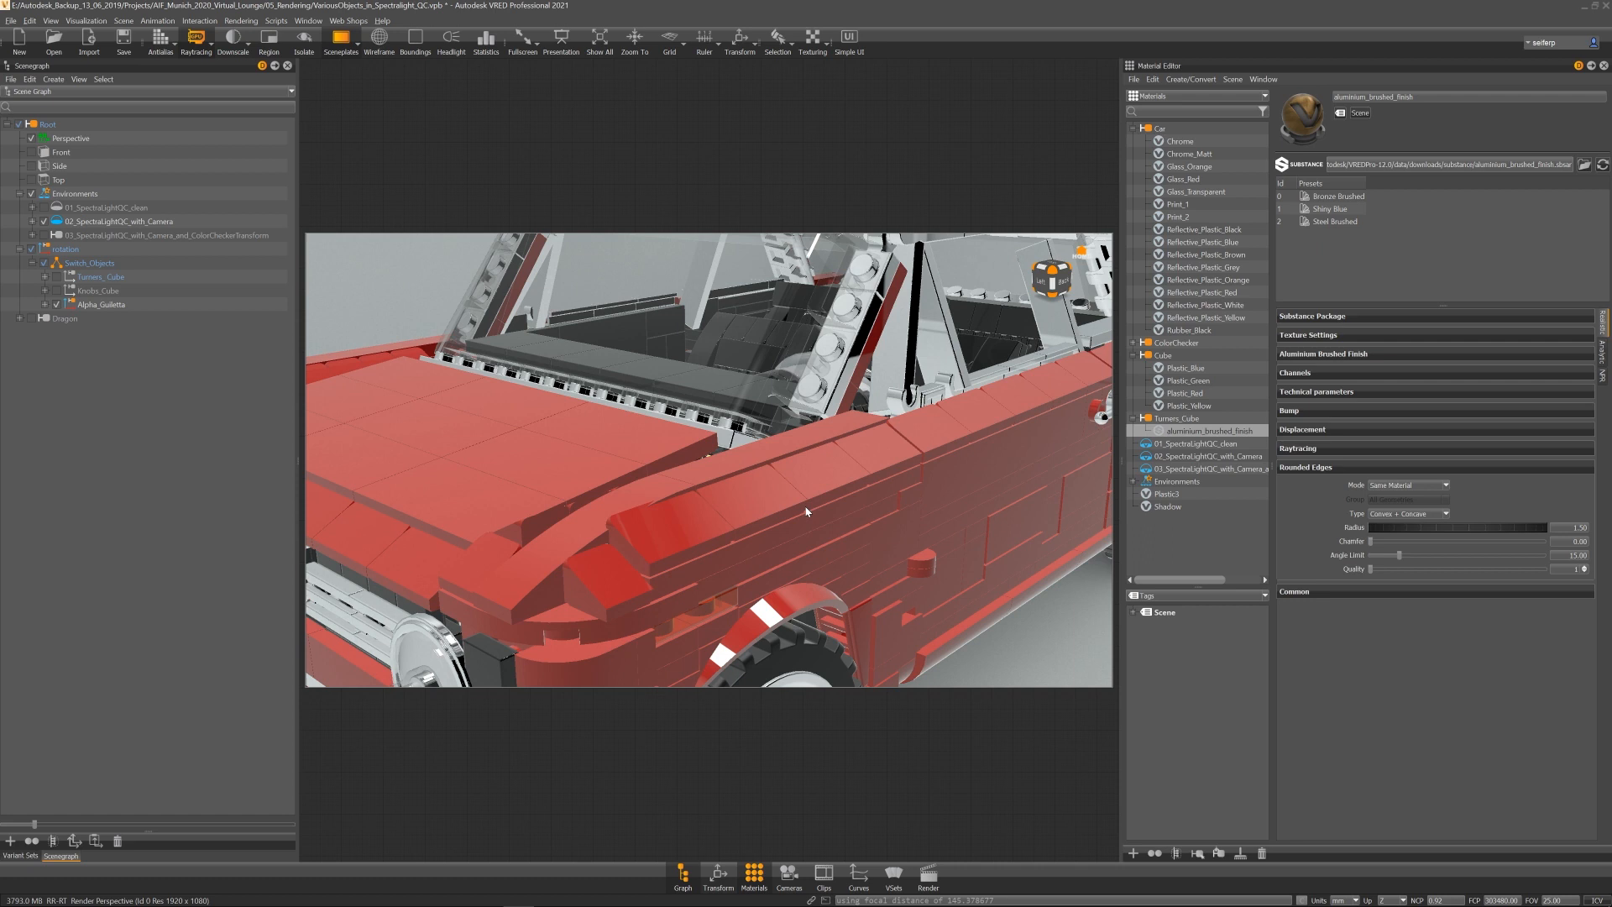
drag(805, 511, 823, 497)
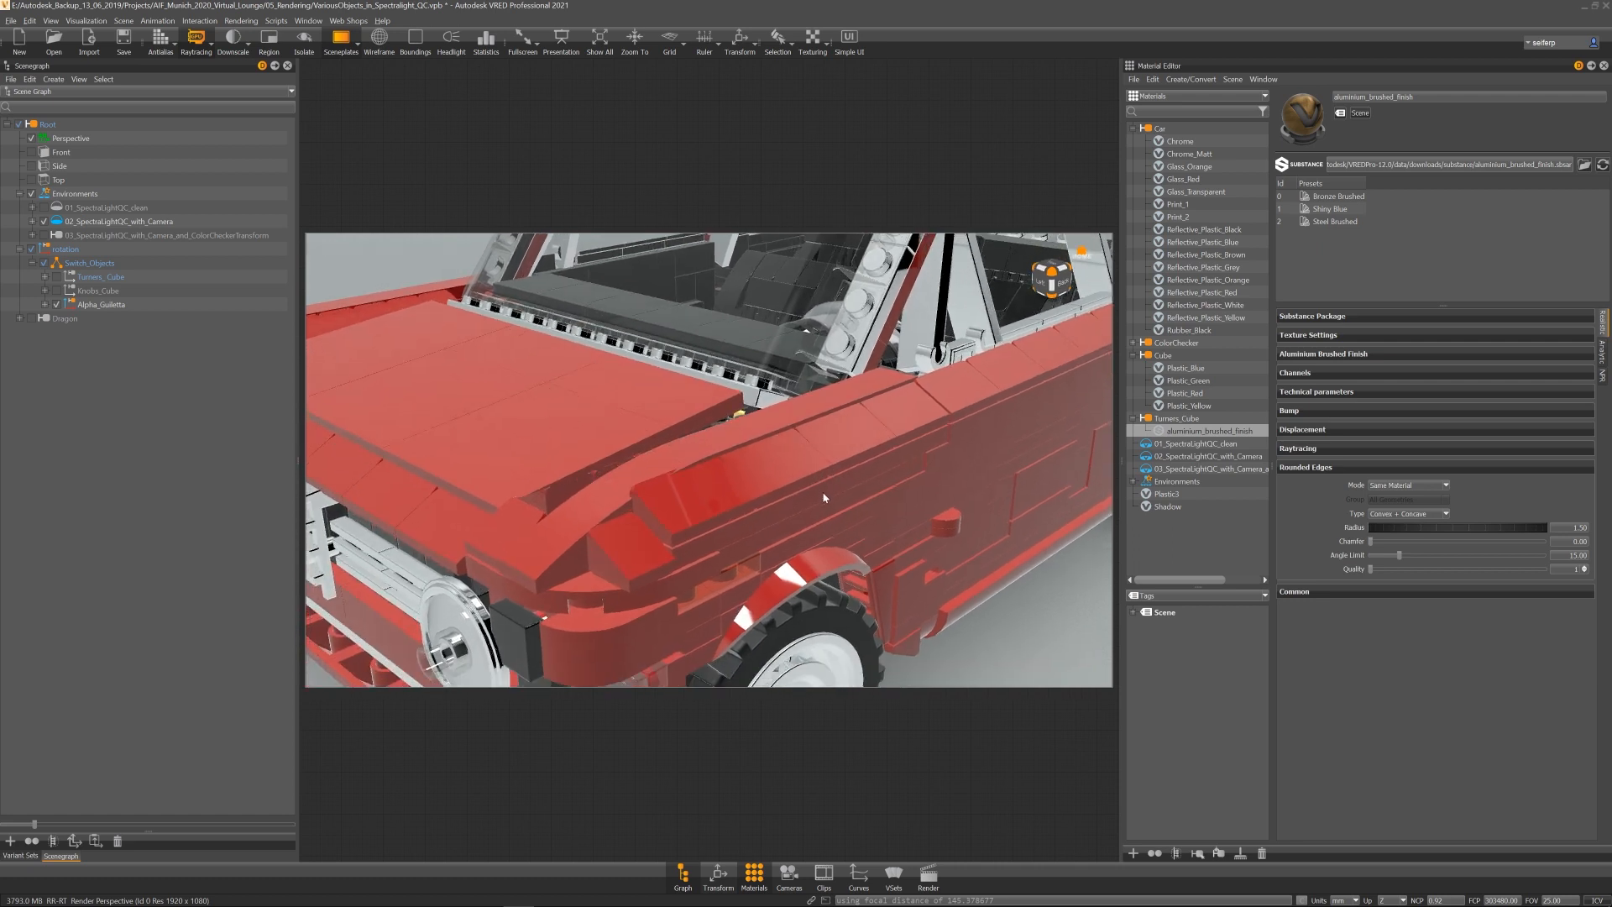
click(1202, 293)
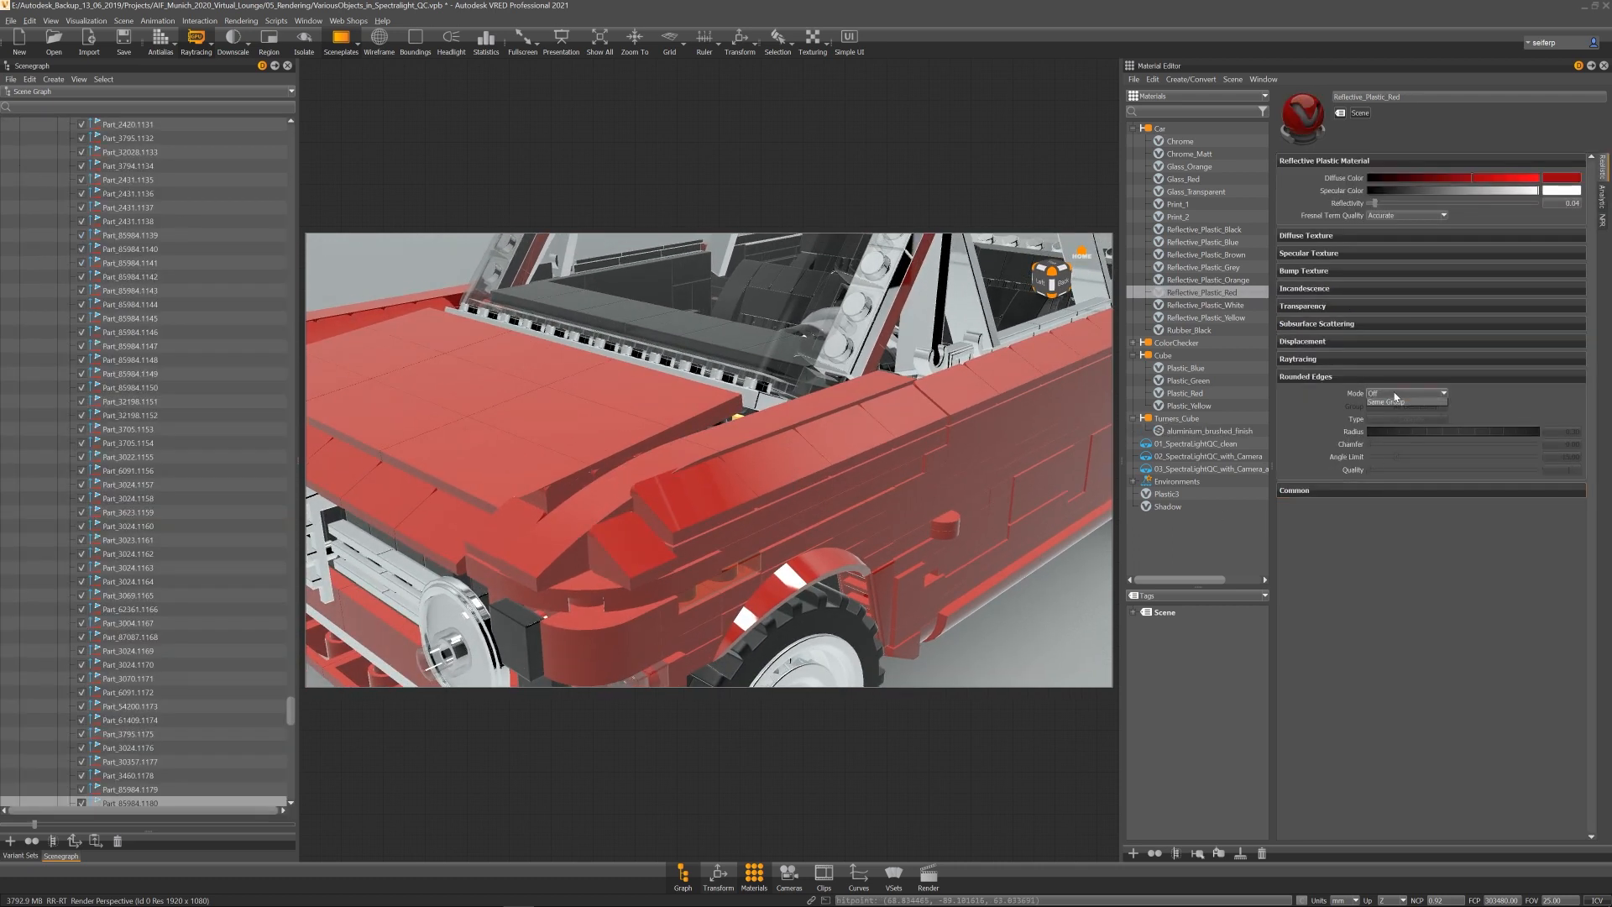
click(1385, 402)
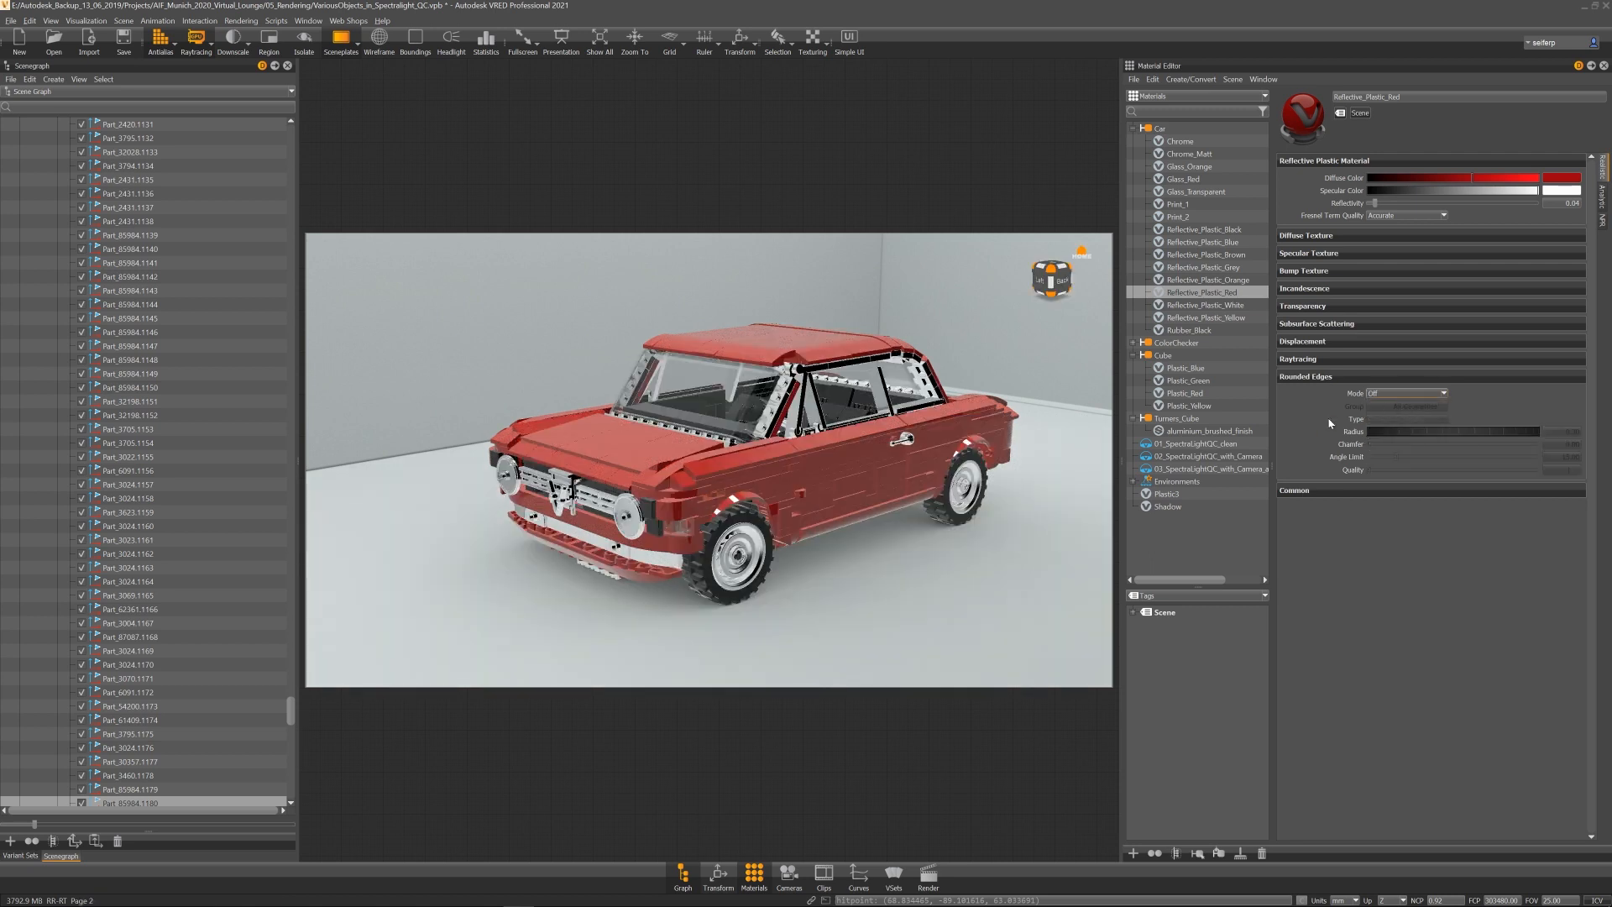
click(188, 37)
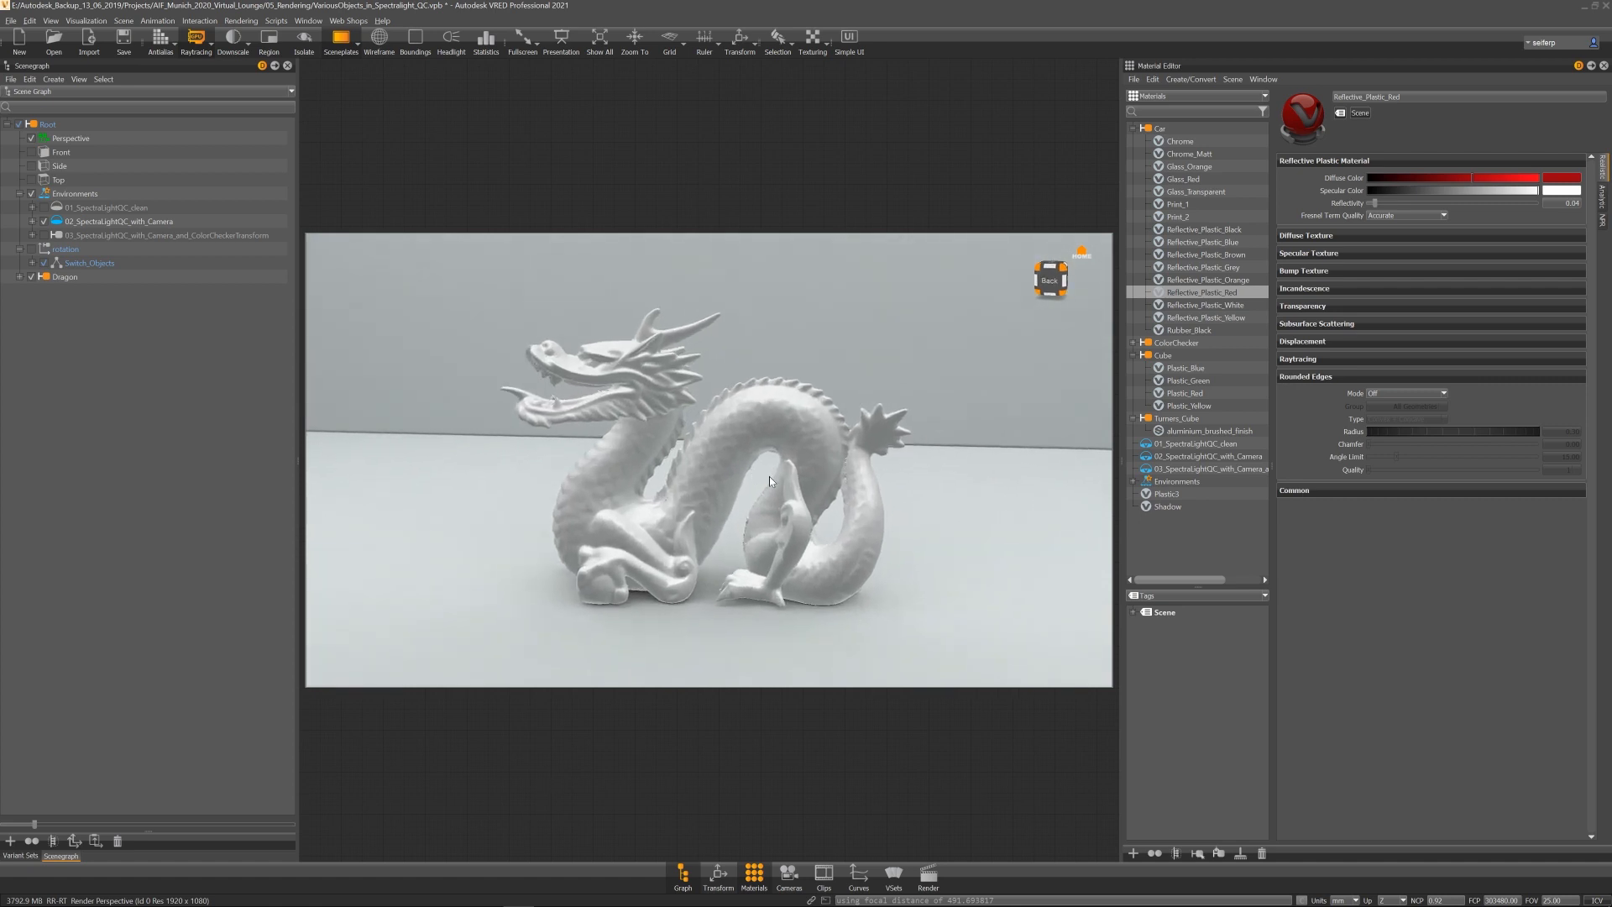
mouse_move(923, 408)
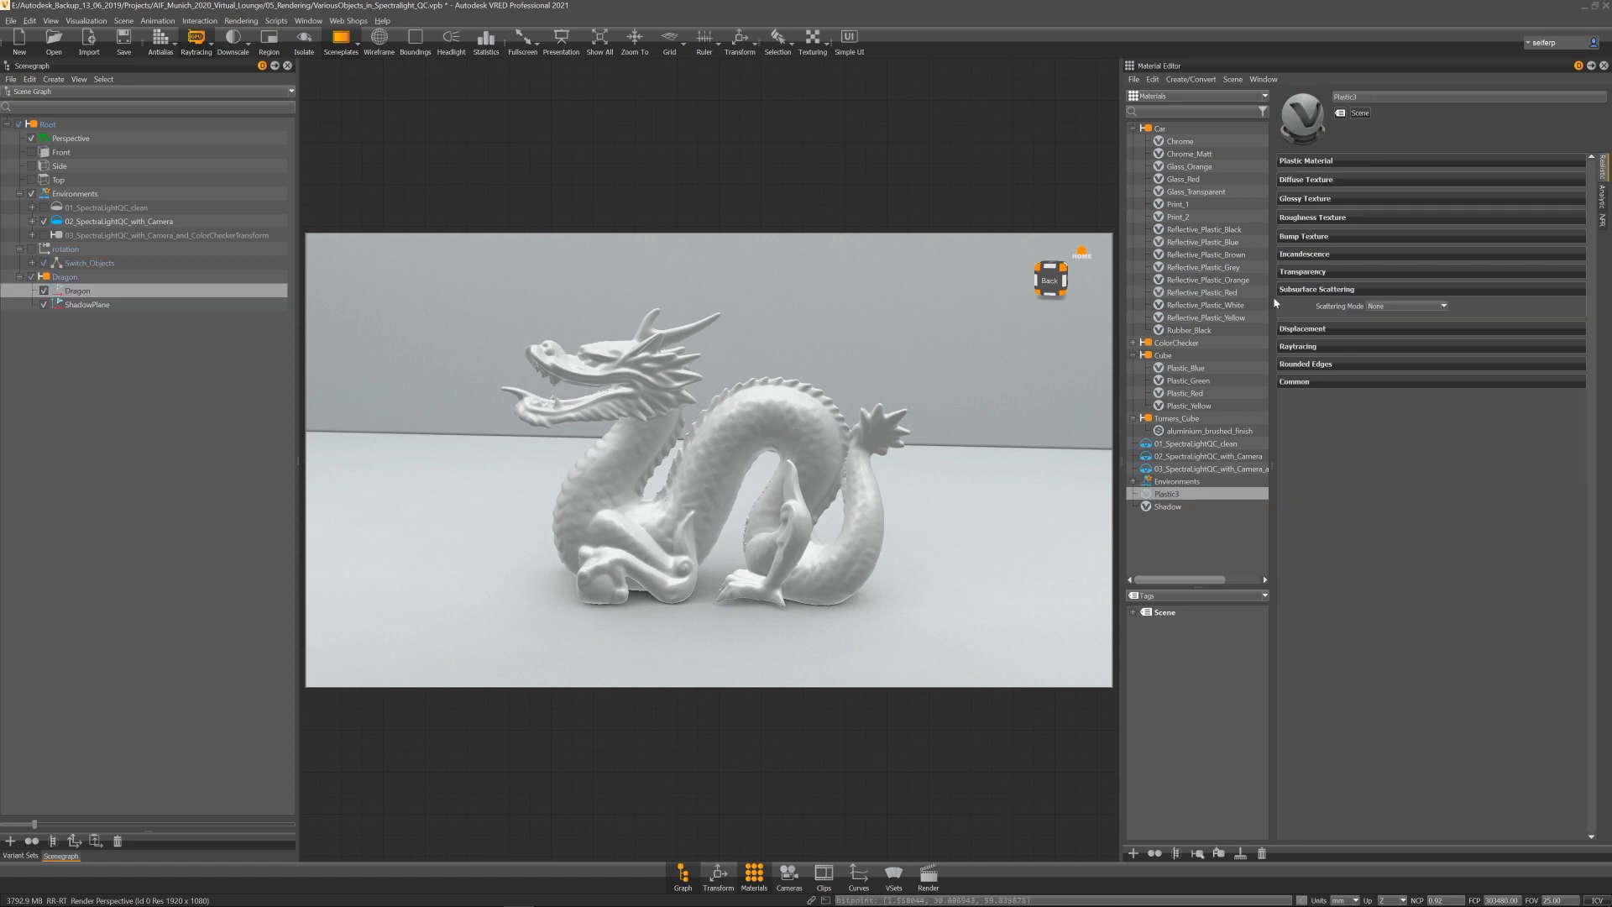
- Set Plastic3's Subsurface Scattering Mode to Volume Scattering for the dragon
click(1437, 306)
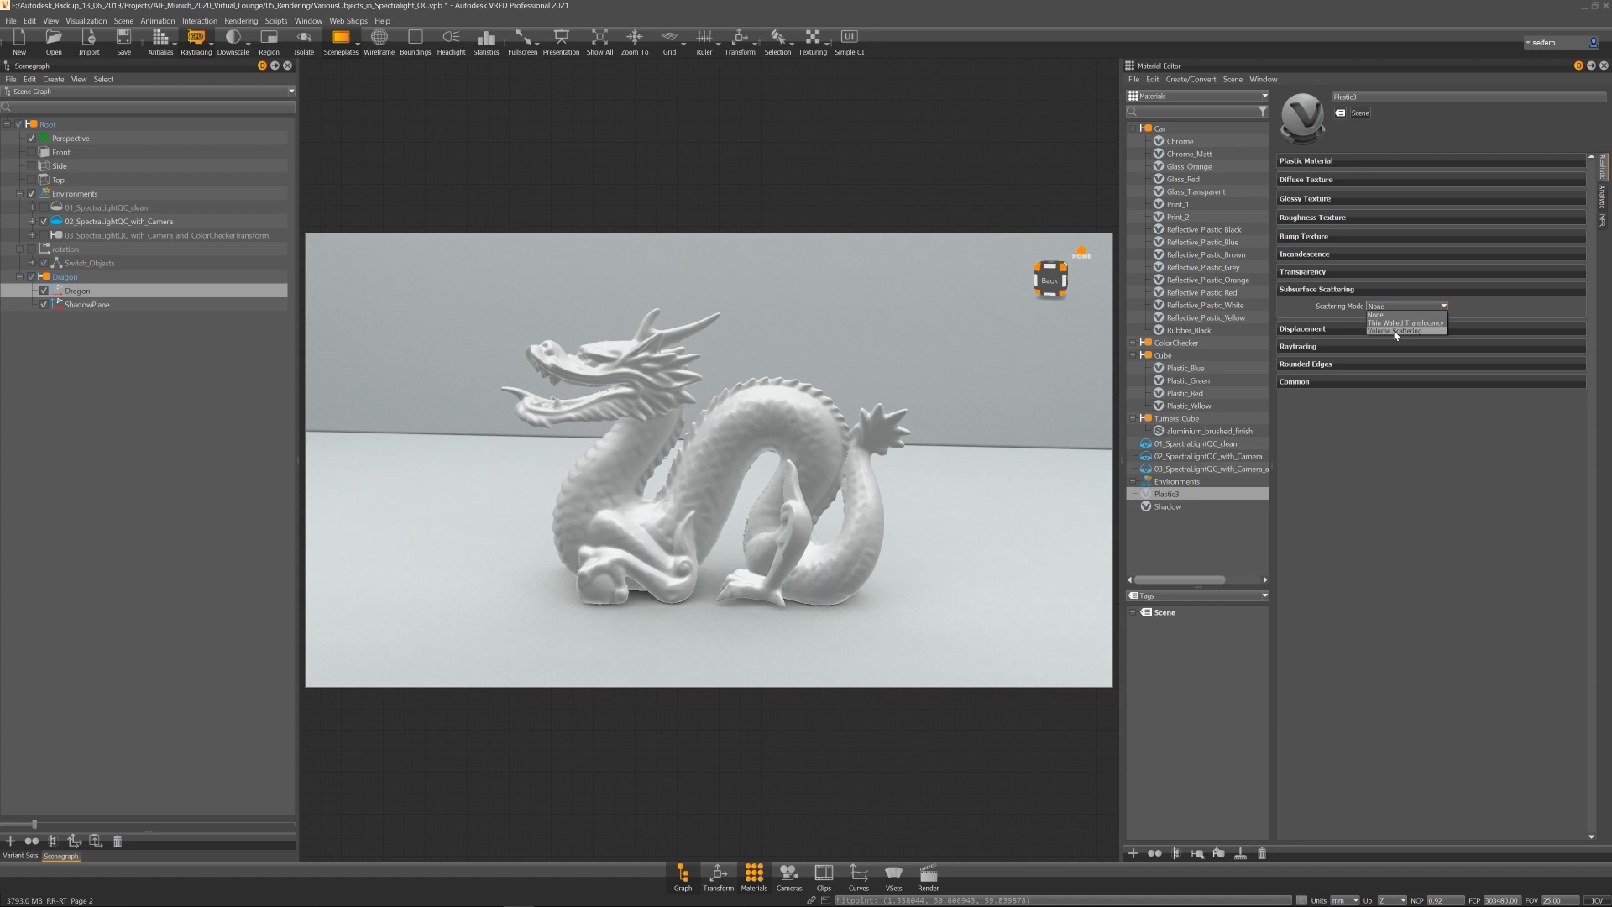
click(1405, 329)
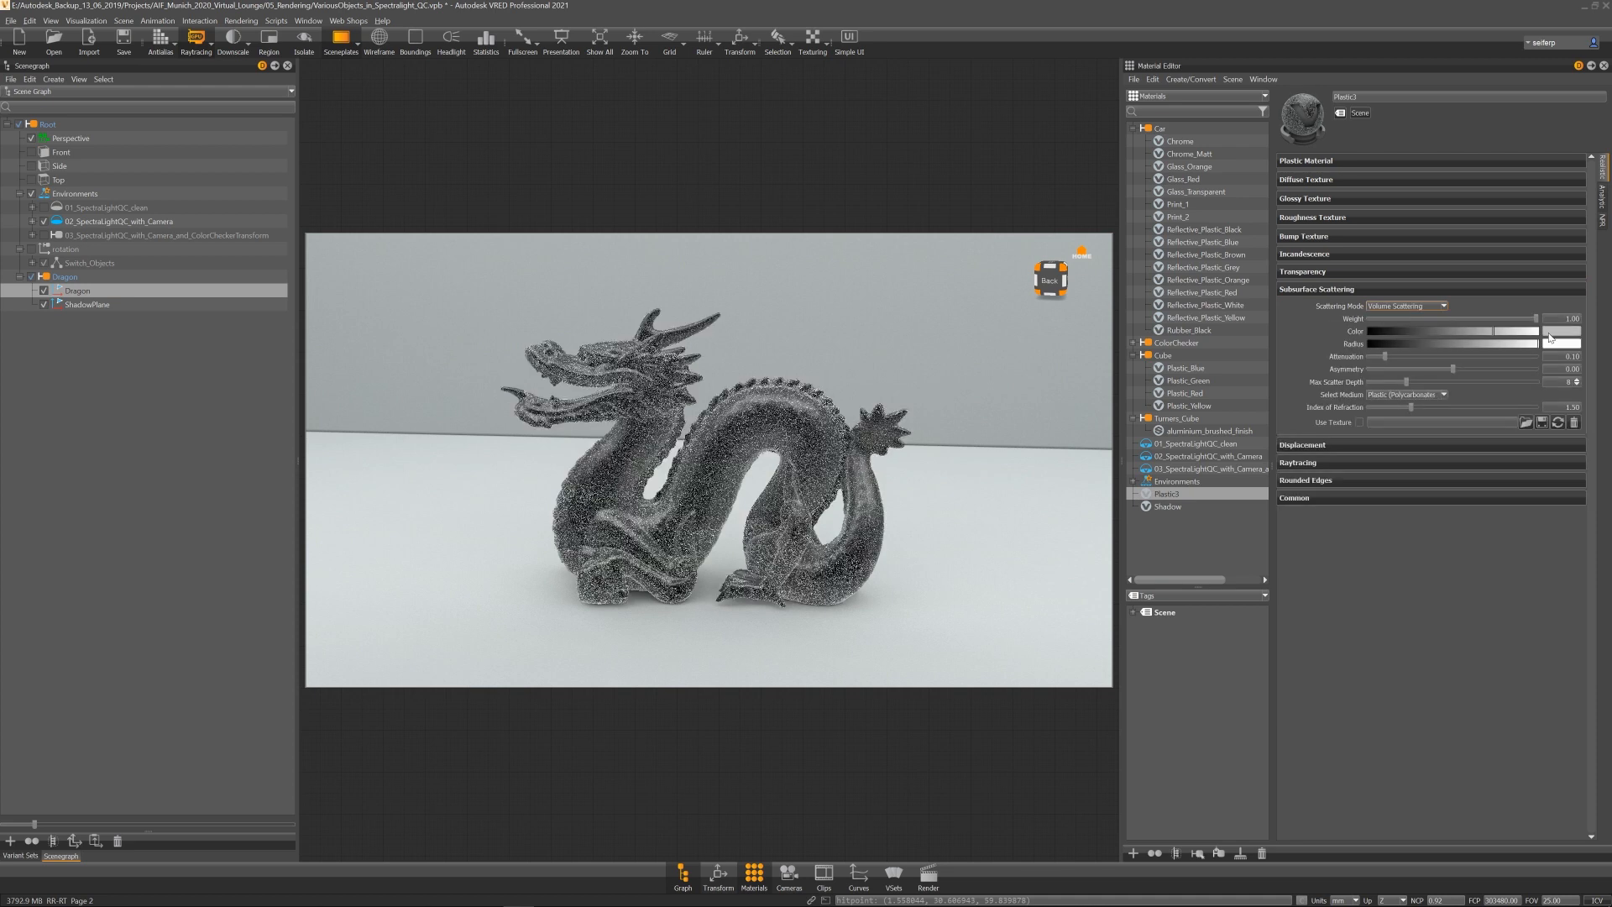
mouse_move(1550, 334)
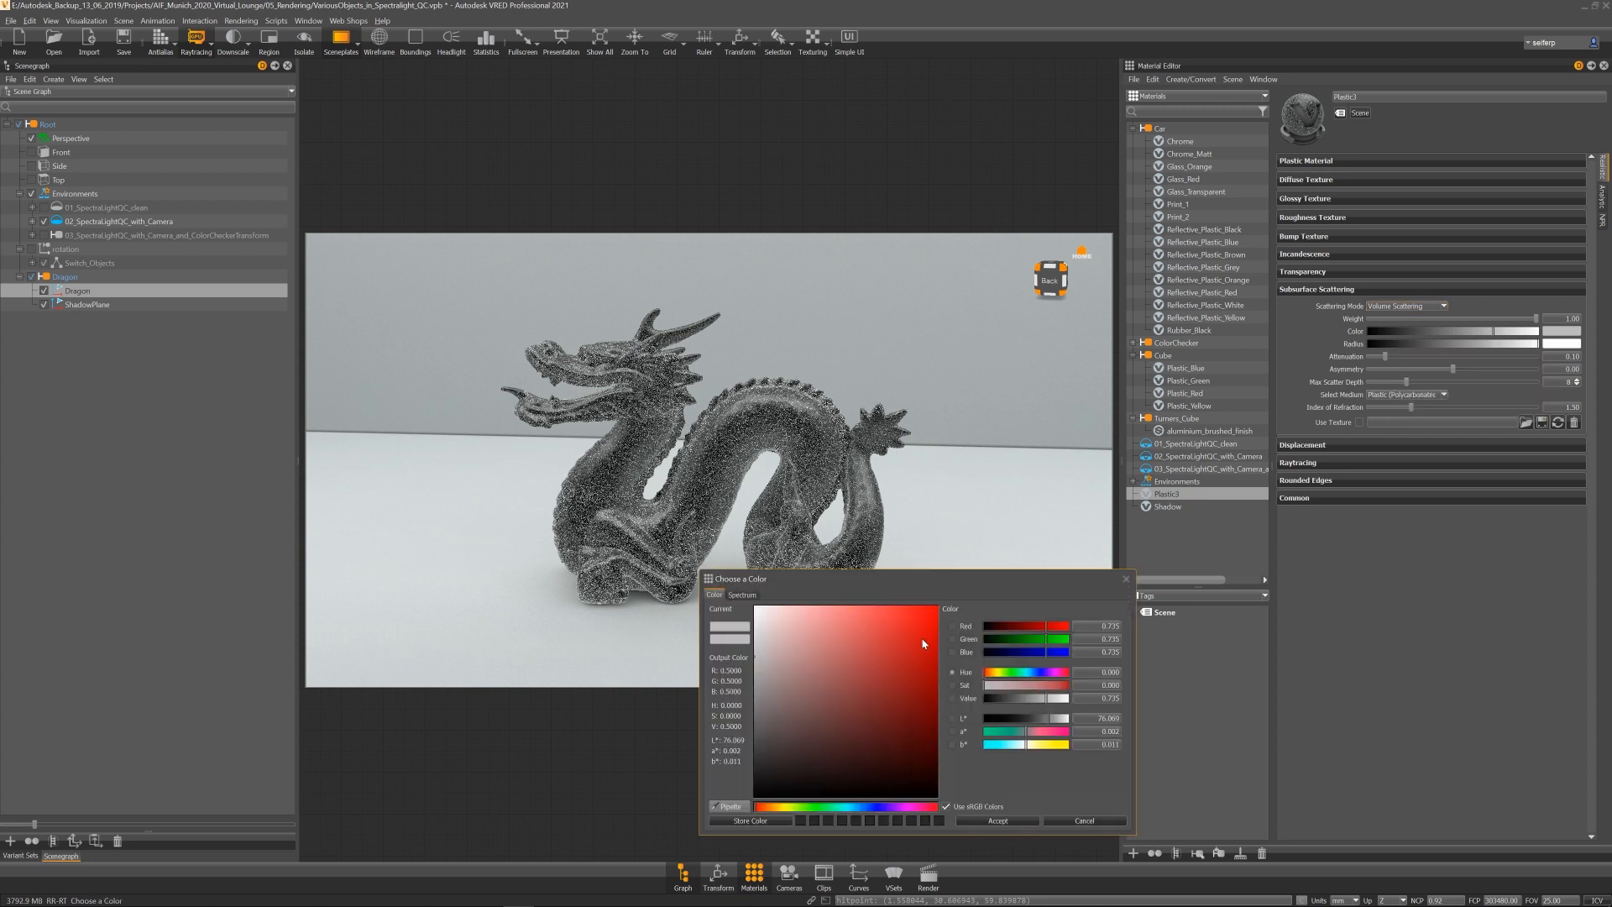
- Give the scattering a red colour and a yellow radius colour
click(920, 618)
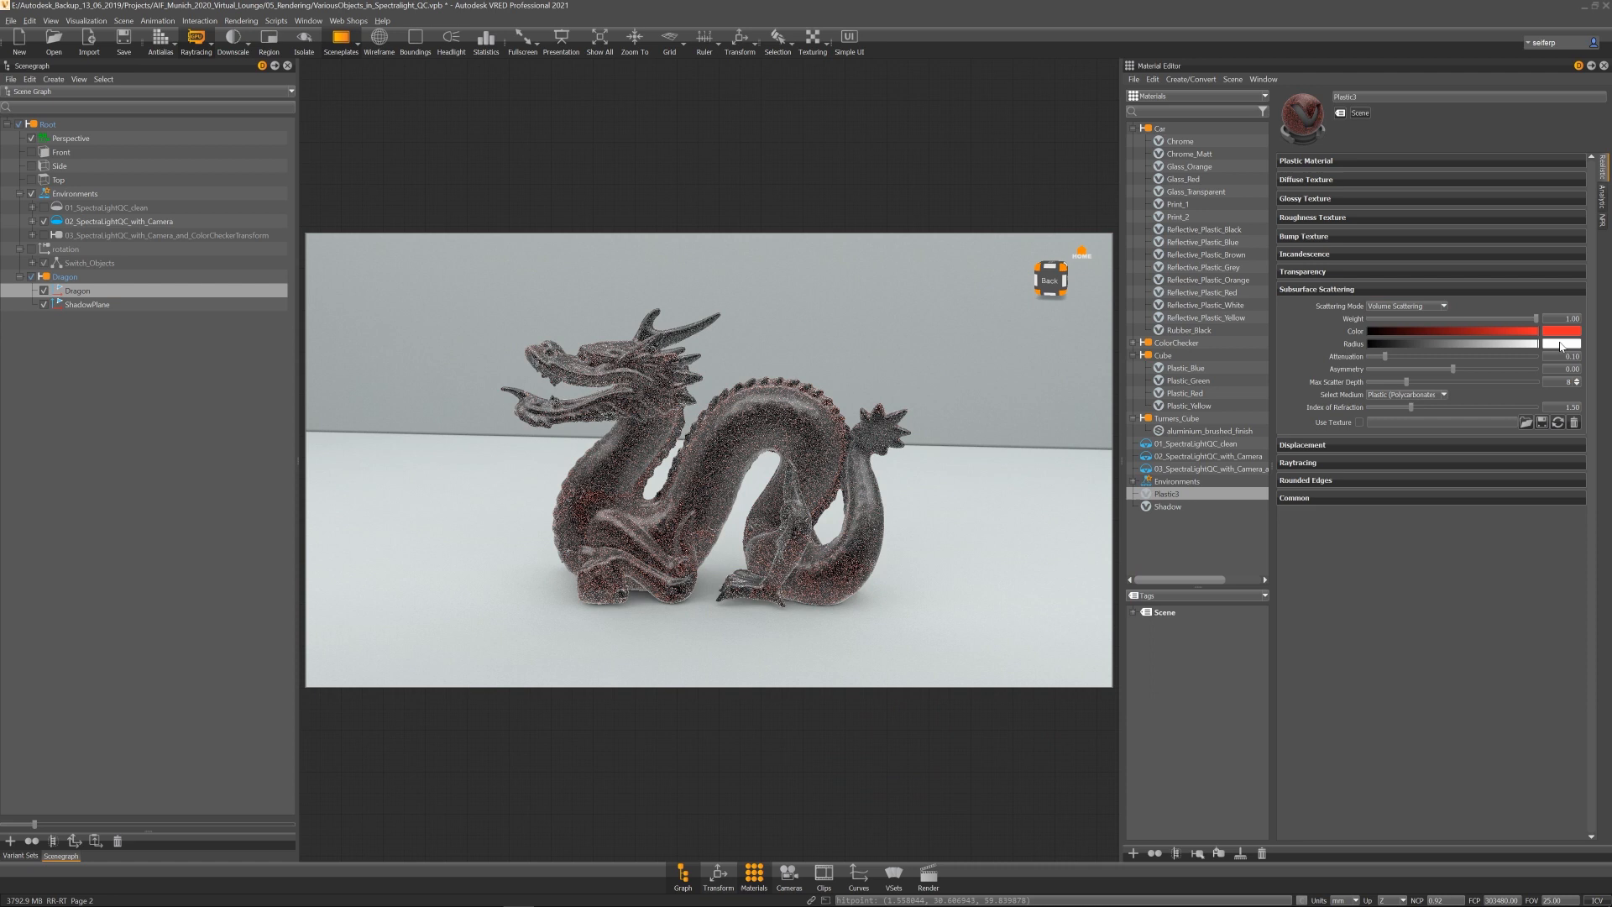
click(1568, 329)
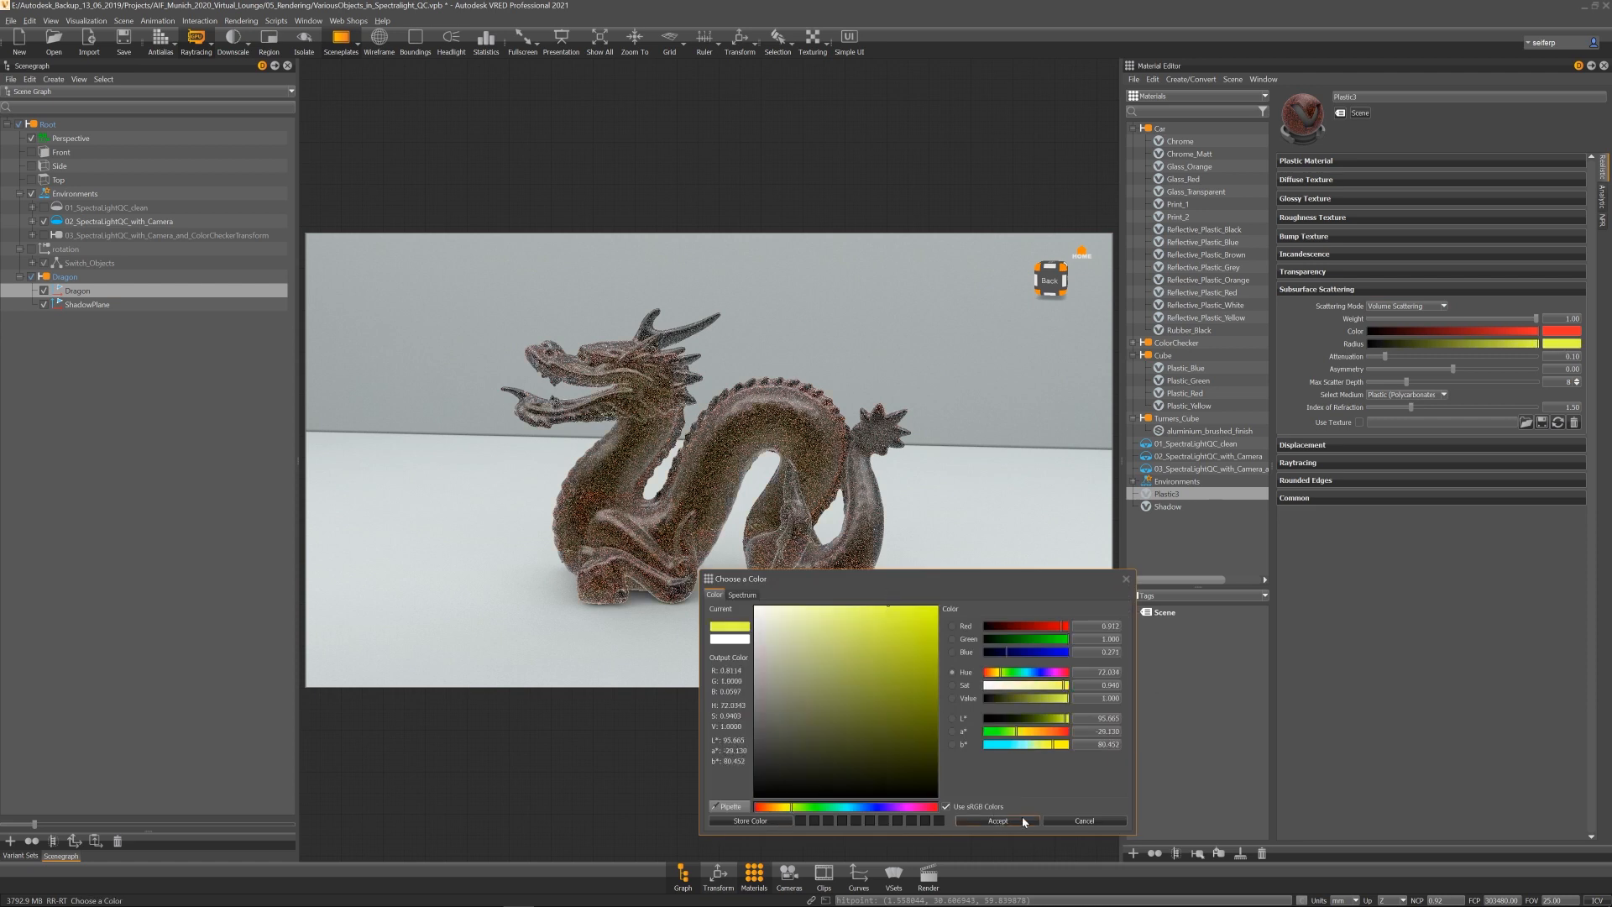
click(997, 820)
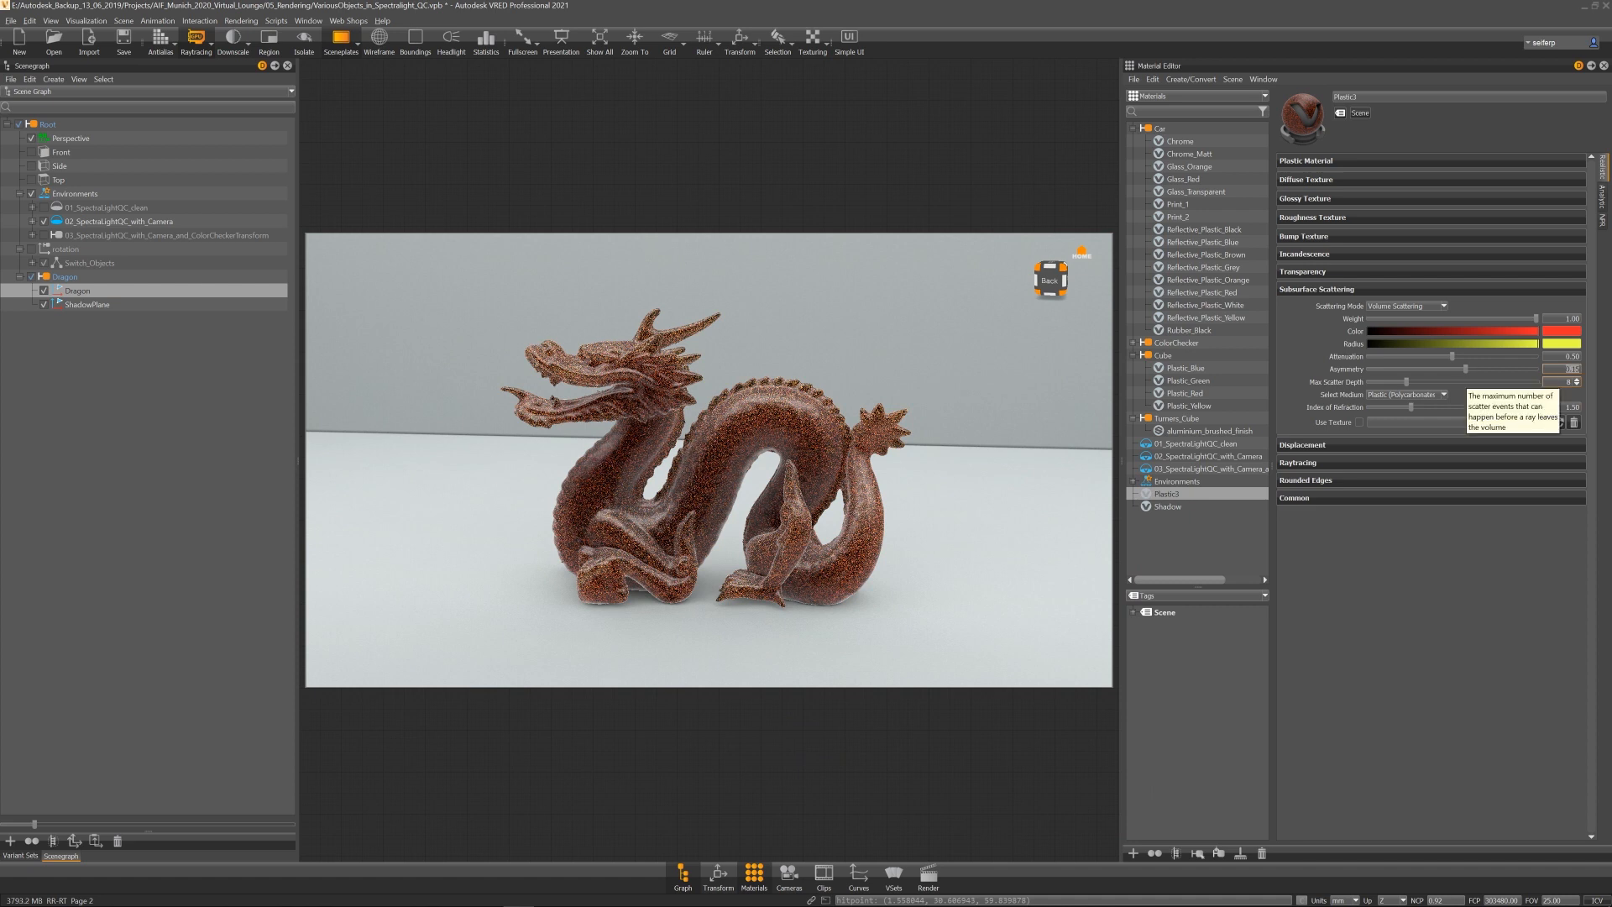
mouse_move(158, 39)
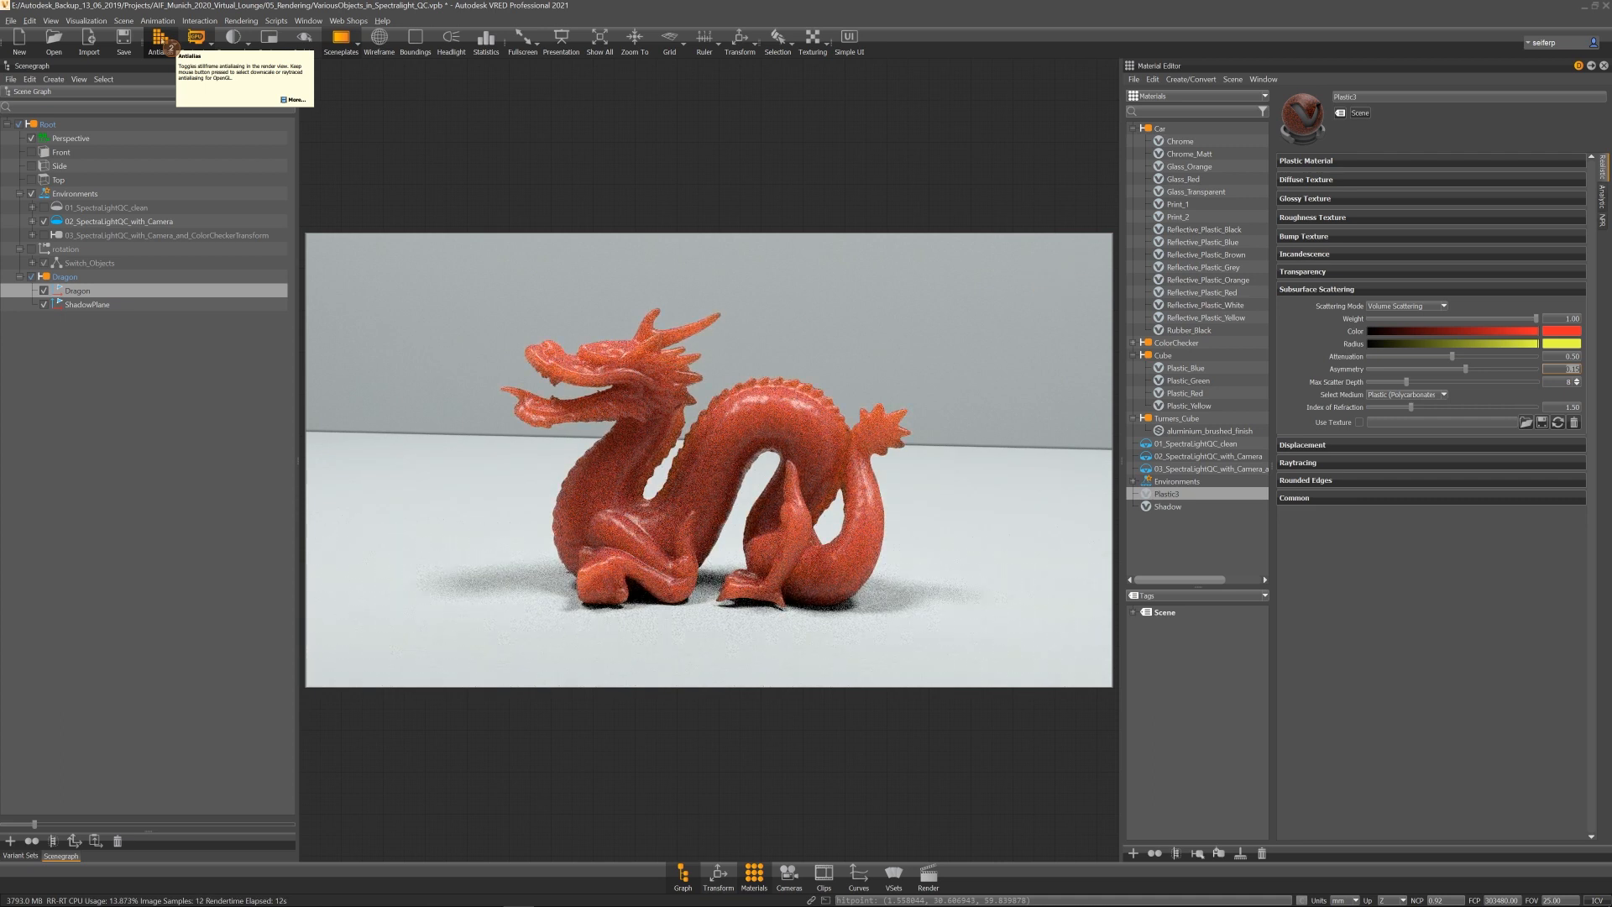
- Bring up the Asset Manager's material library from the Scene editors
click(132, 23)
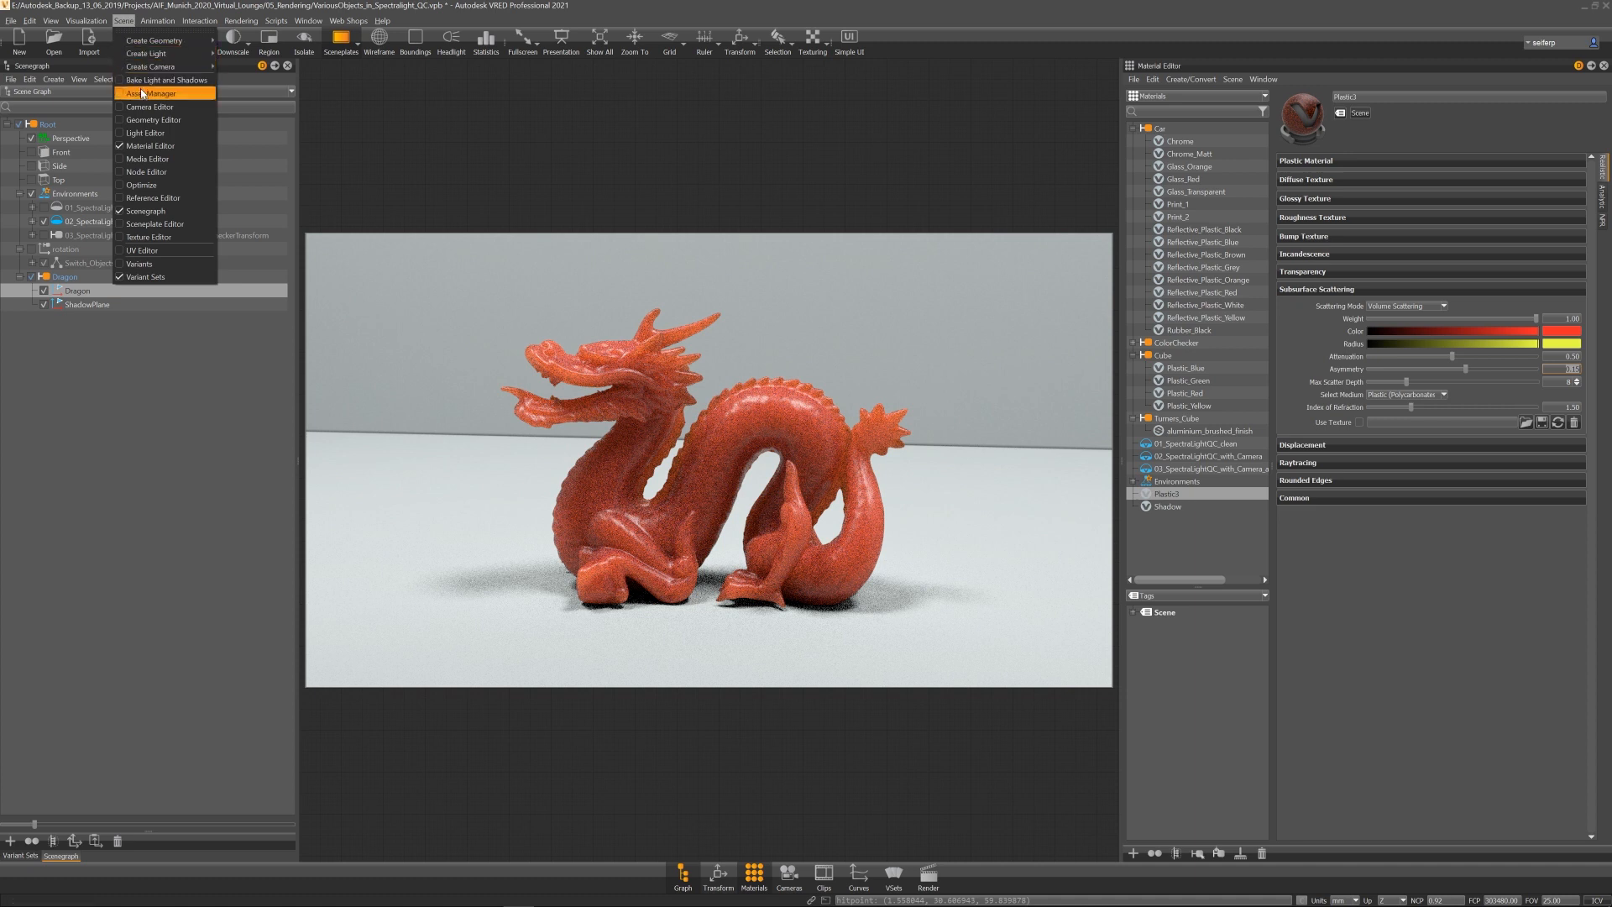
click(161, 94)
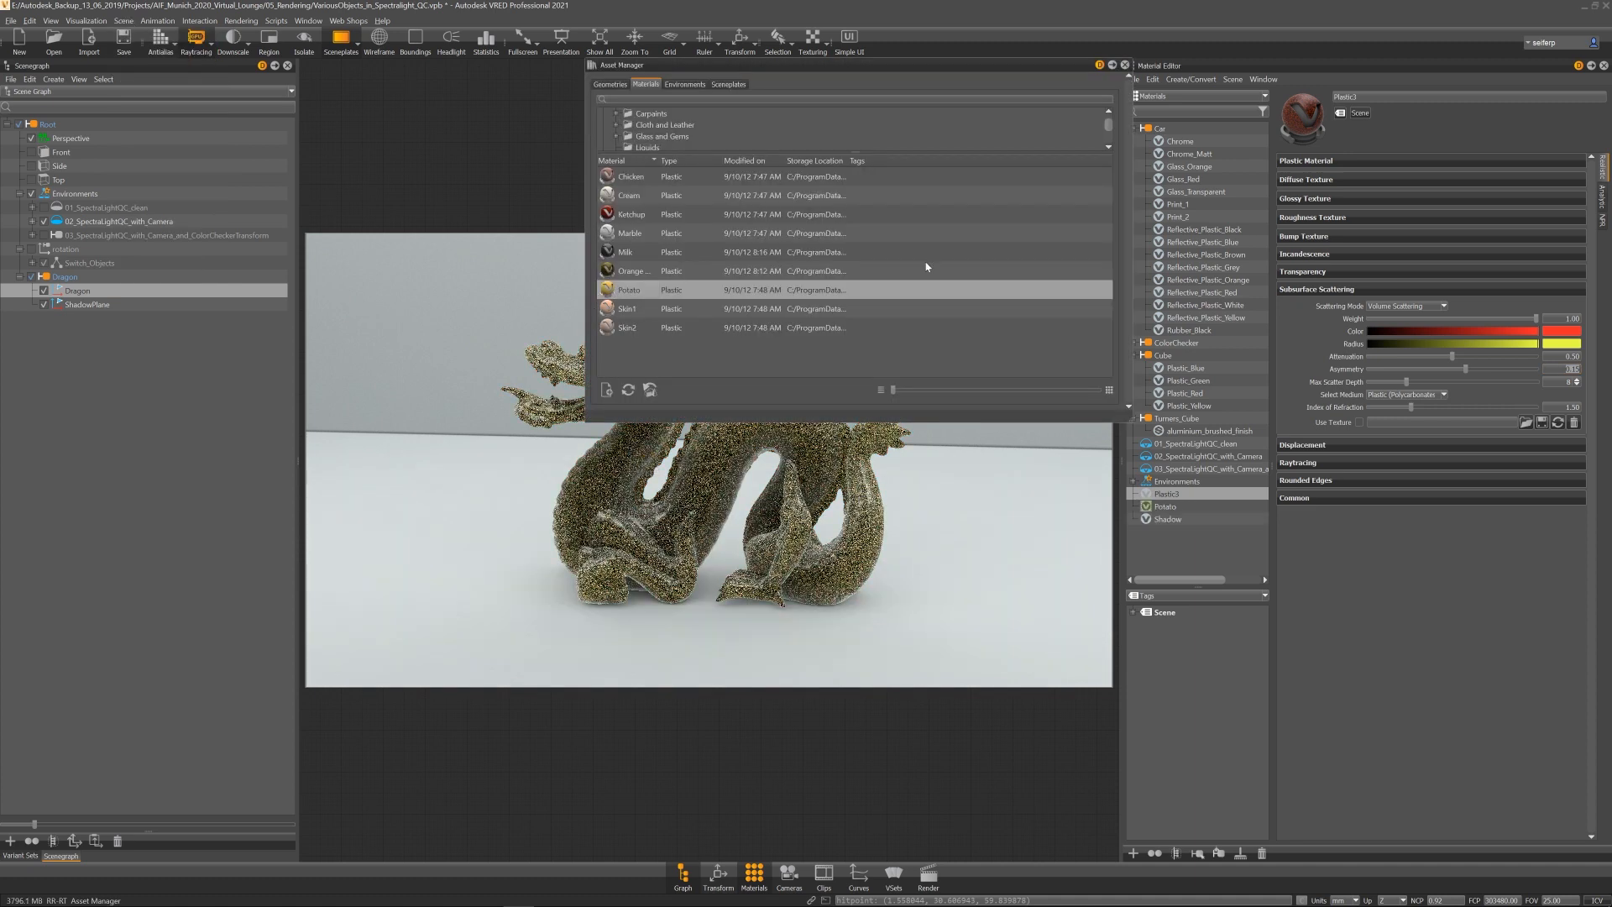